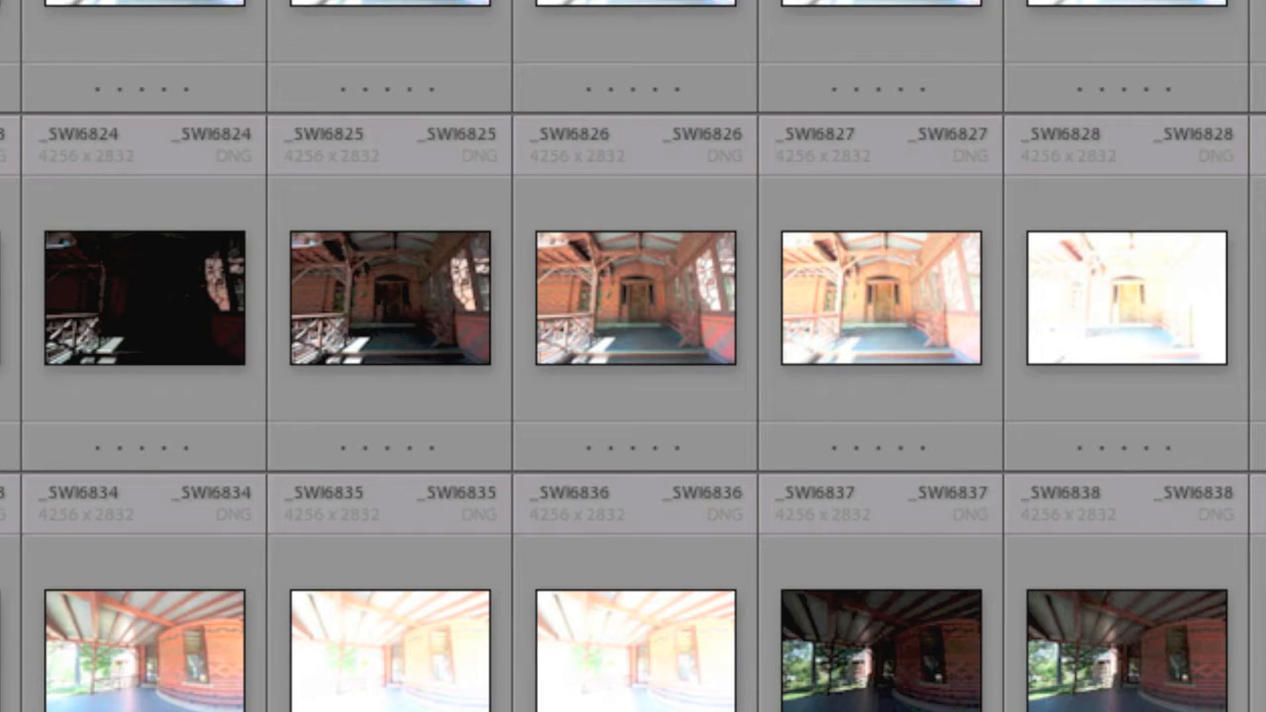
mouse_move(398, 326)
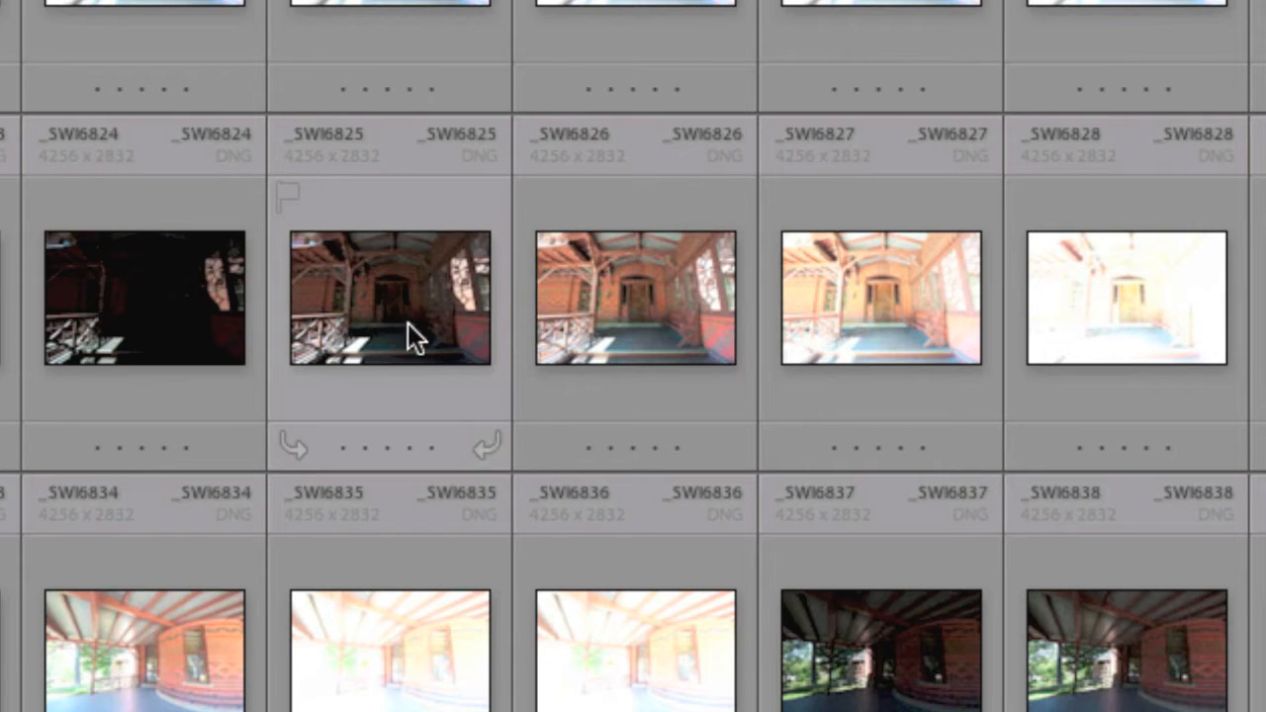
Select the bracketed porch frames _SWI6824 through _SWI6828 in the library grid.
click(387, 297)
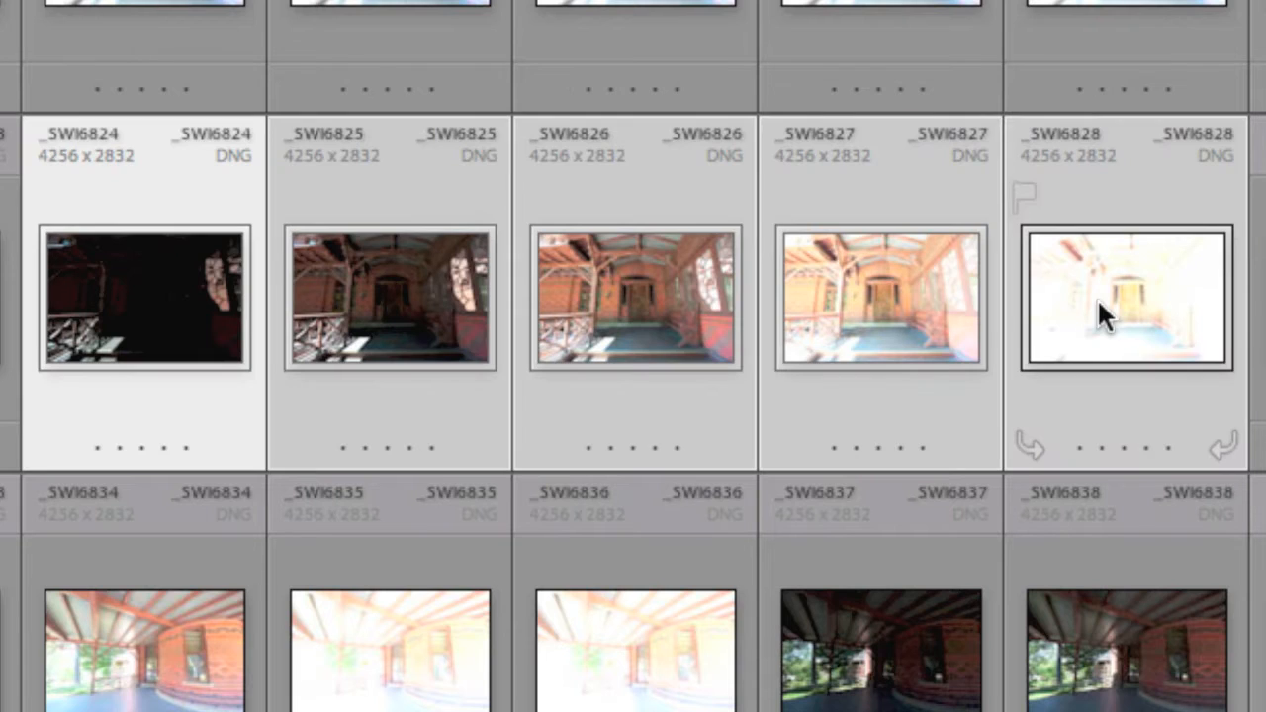
mouse_move(693, 174)
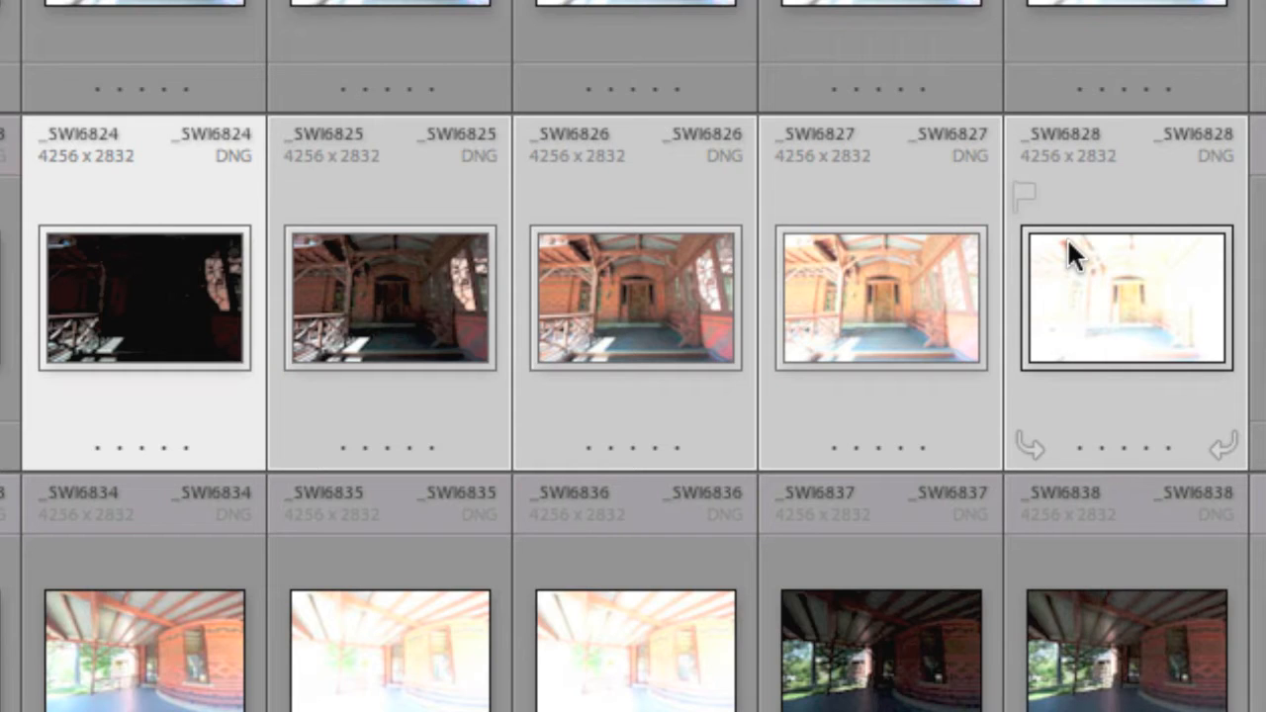
mouse_move(465, 336)
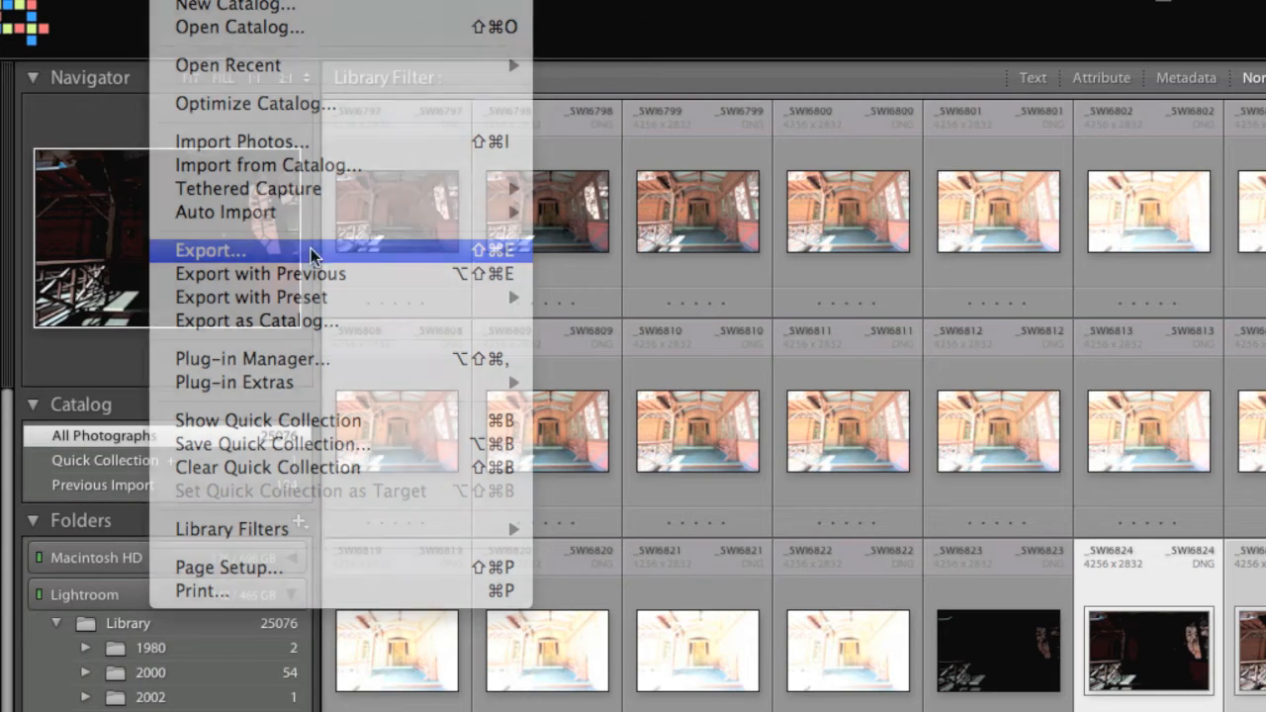
Export with the Merge and Edit in HDR Expose preset, Align source images unchecked.
click(209, 249)
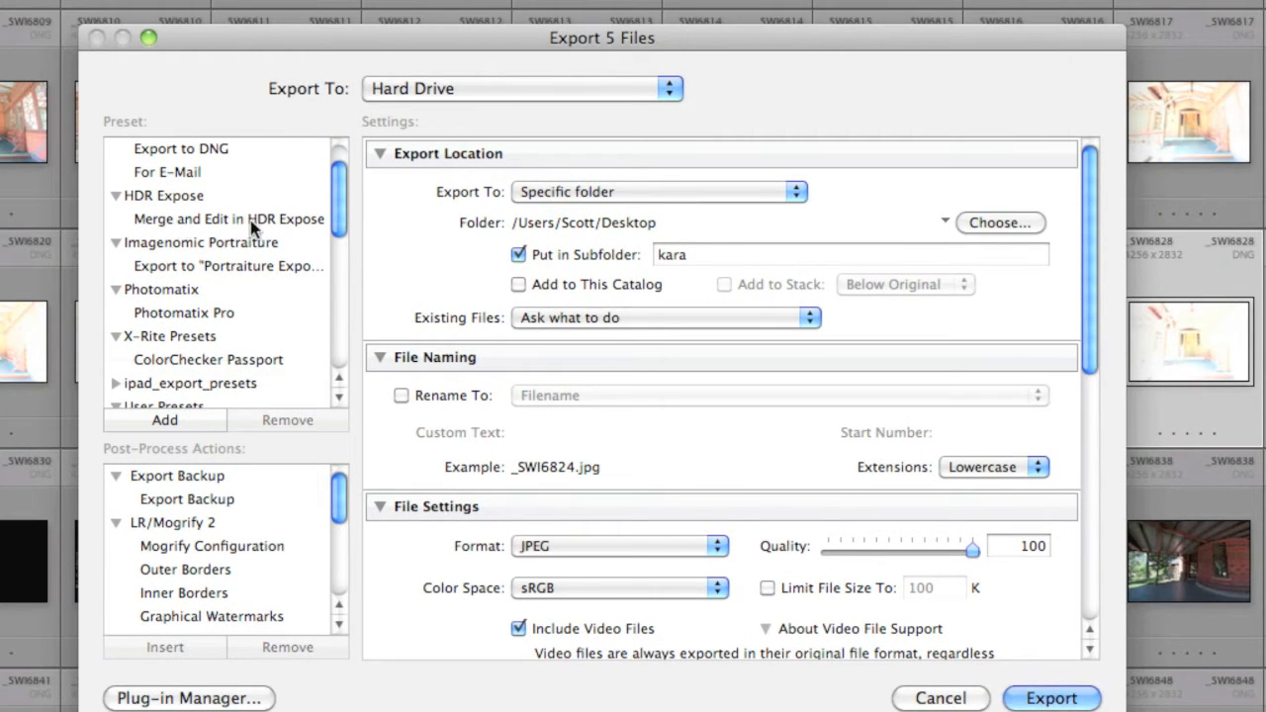
click(227, 218)
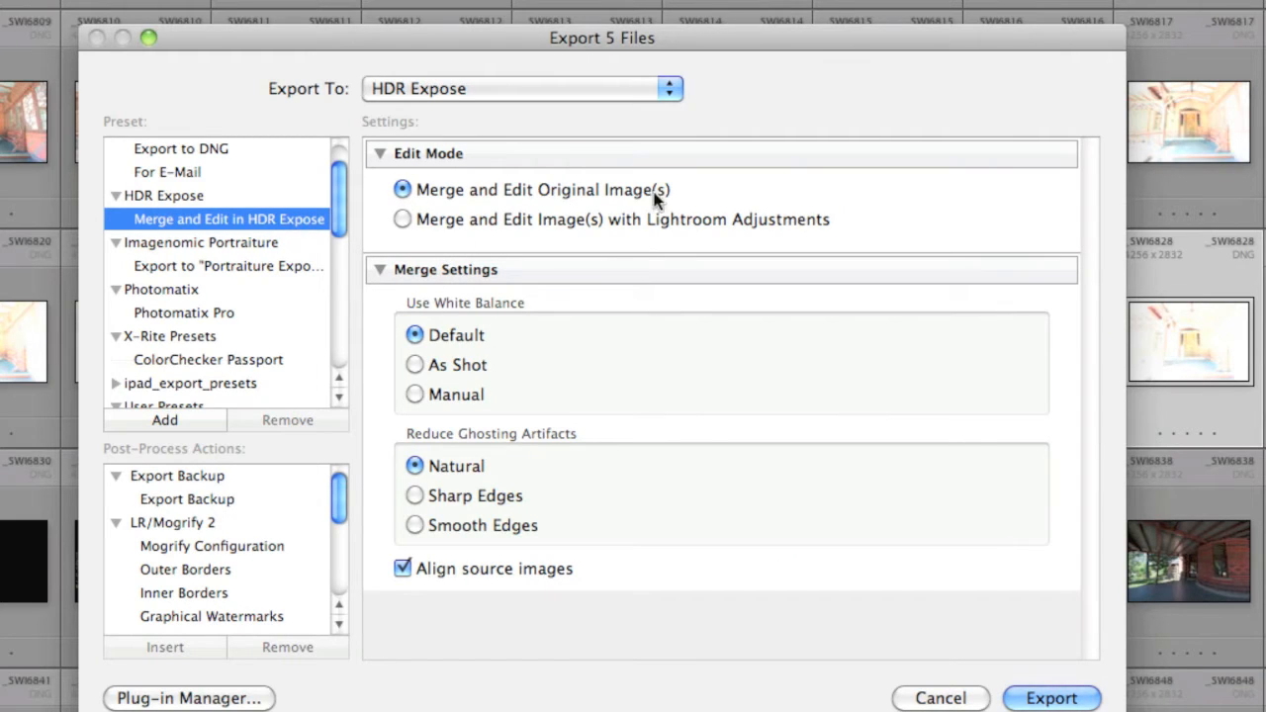
mouse_move(637, 248)
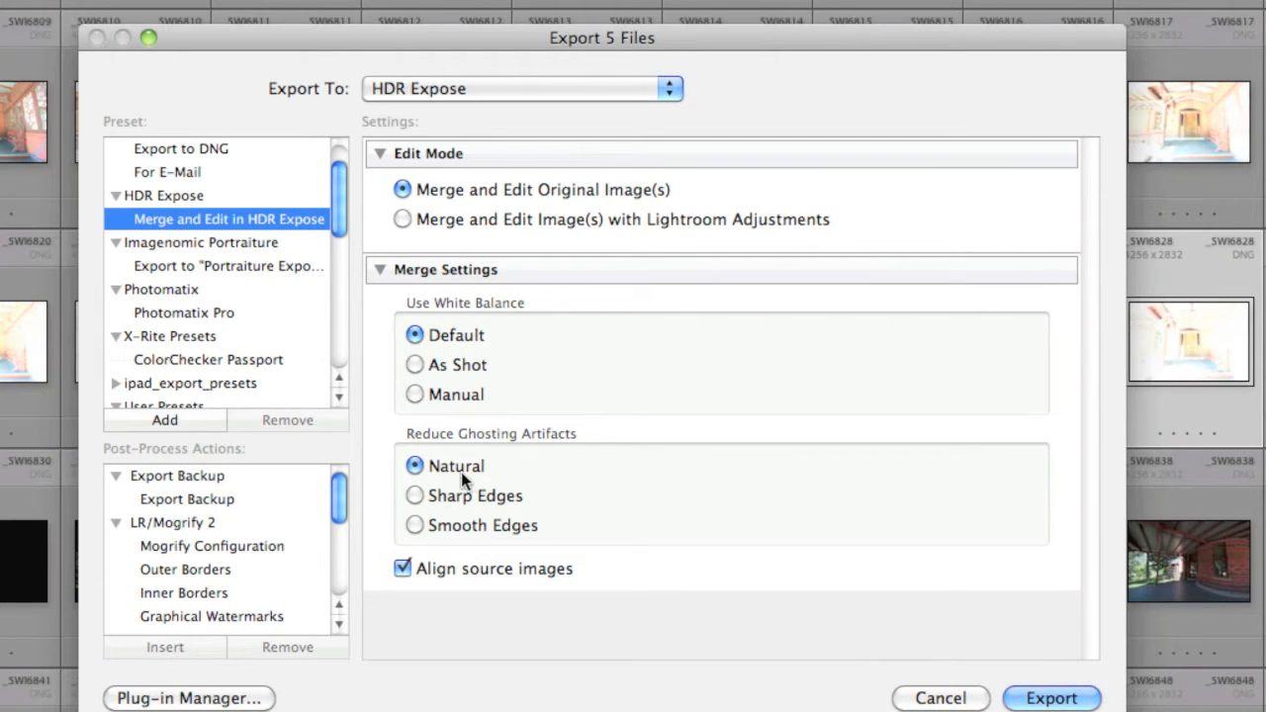
mouse_move(597, 605)
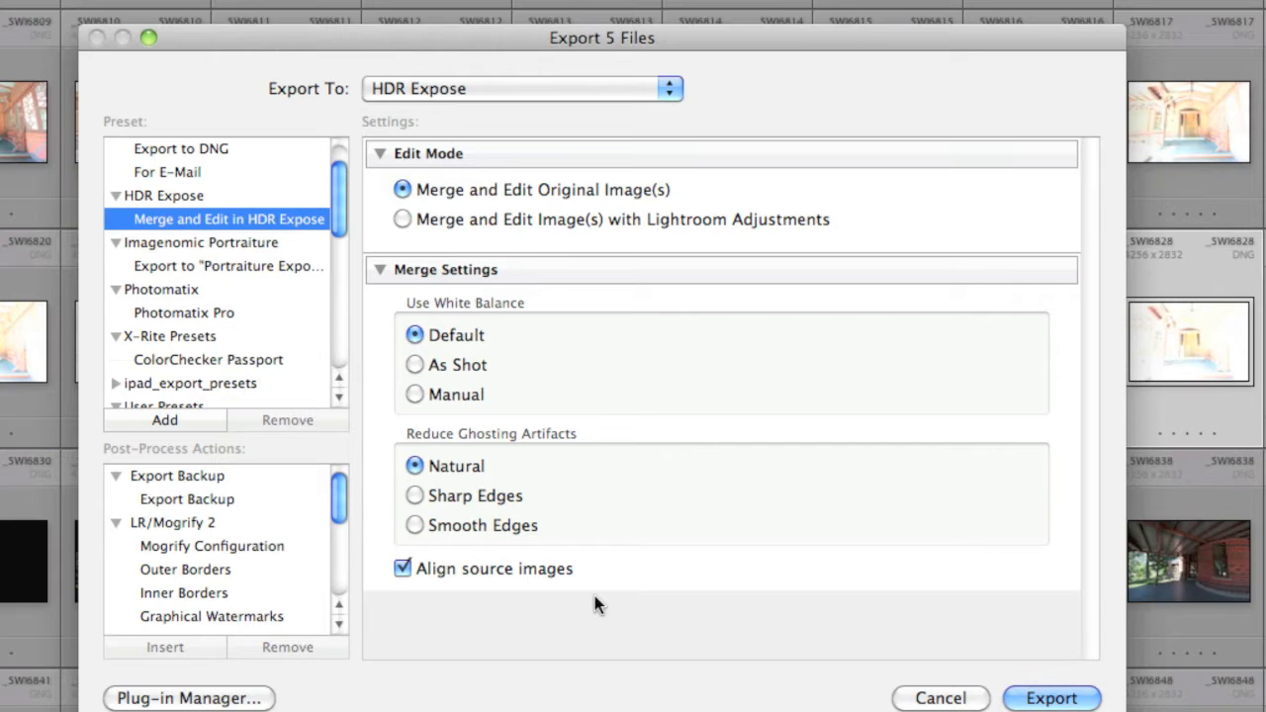
mouse_move(507, 585)
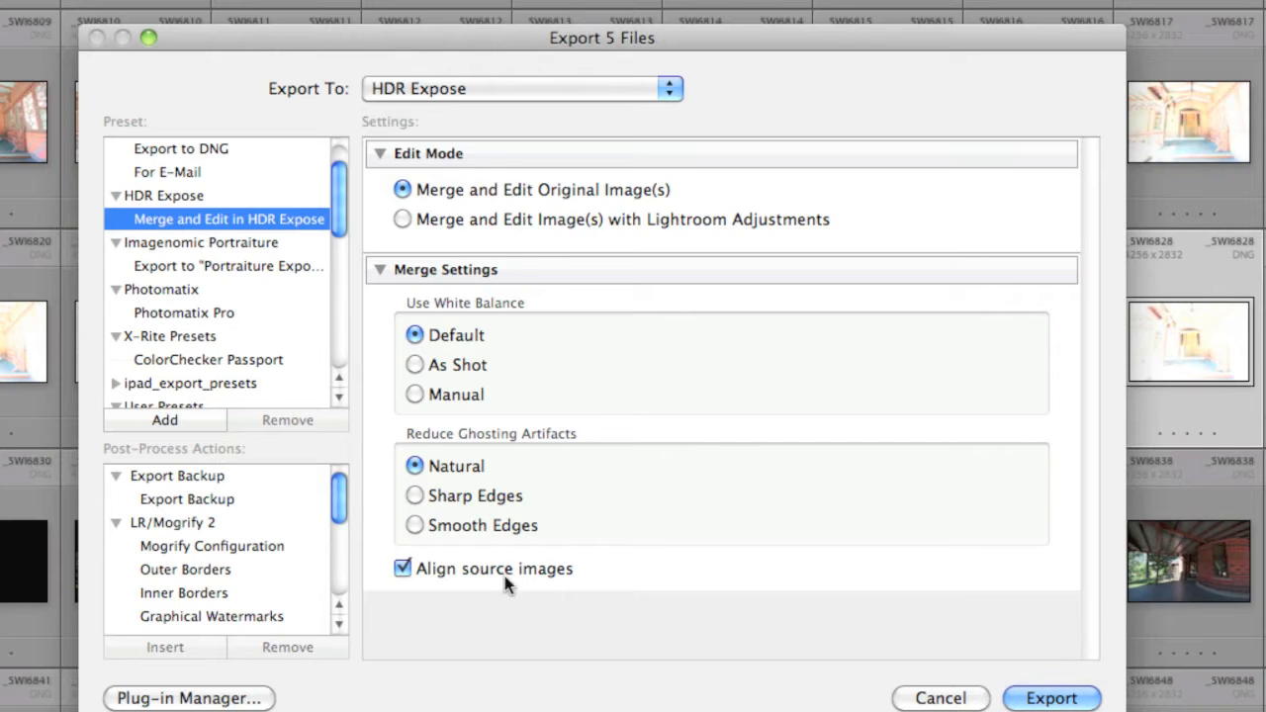
click(404, 568)
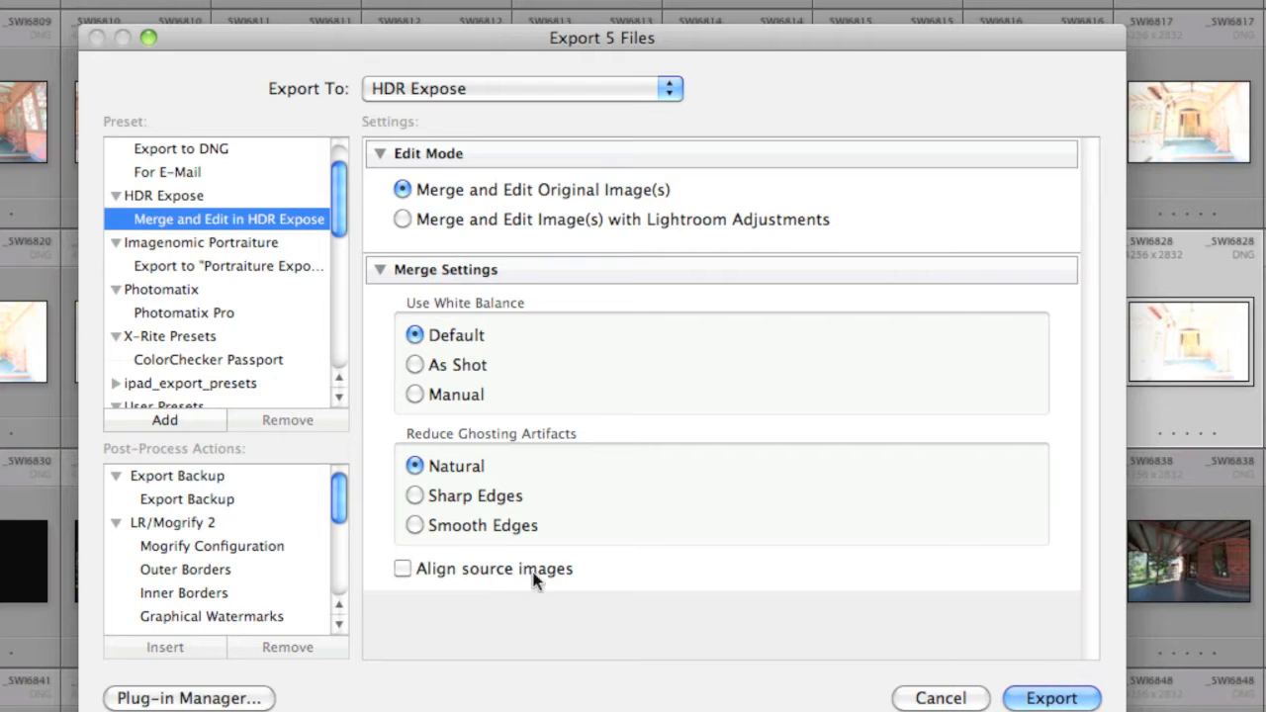
mouse_move(1064, 683)
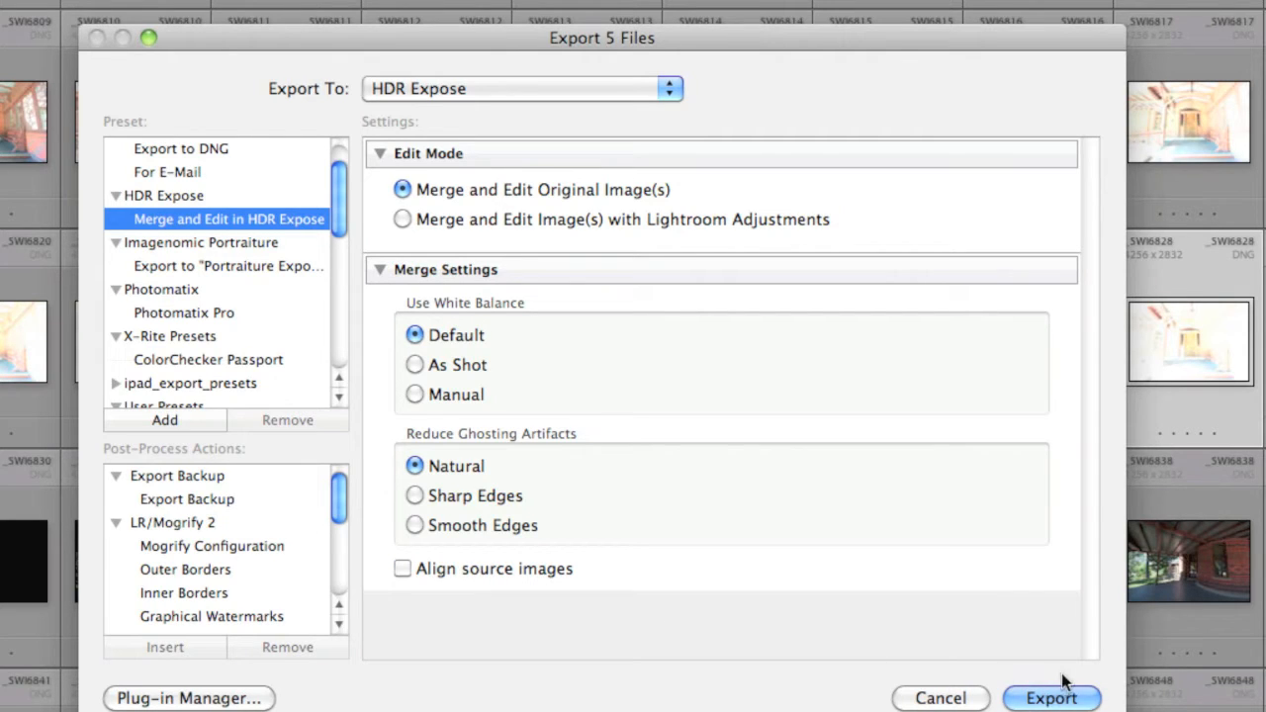
mouse_move(1013, 637)
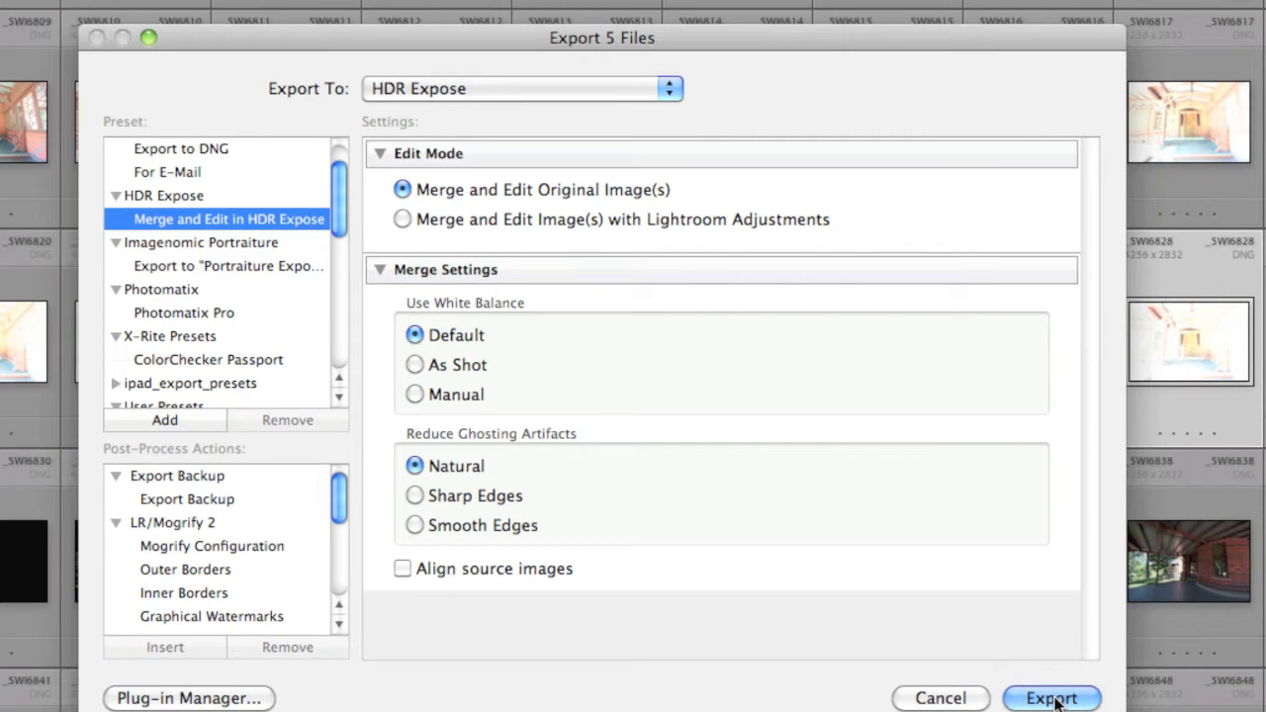
click(1051, 697)
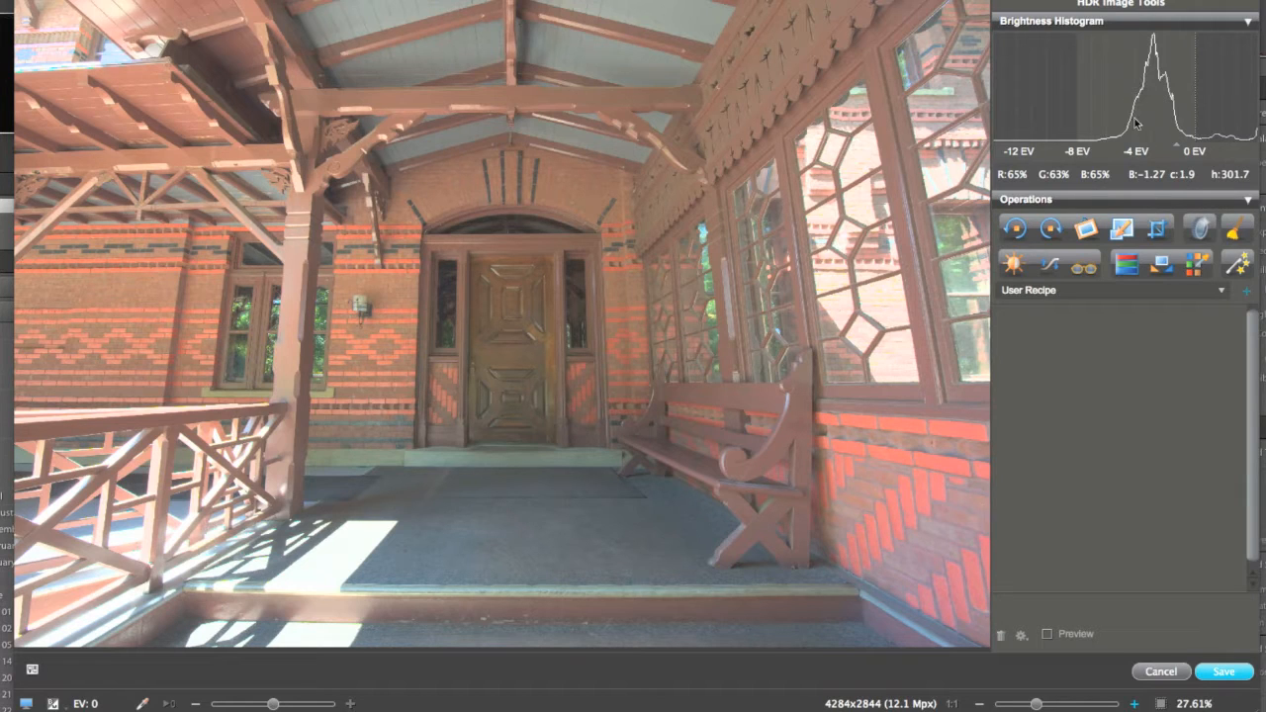
mouse_move(1243, 305)
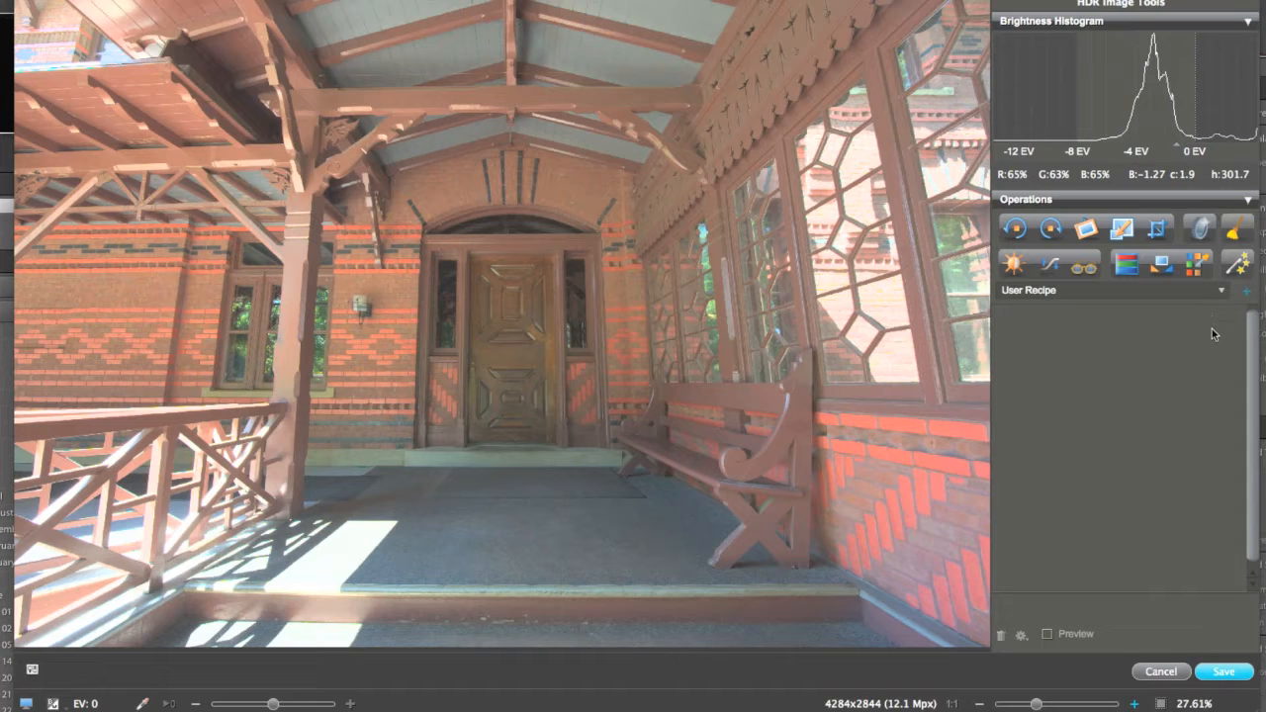
mouse_move(1218, 360)
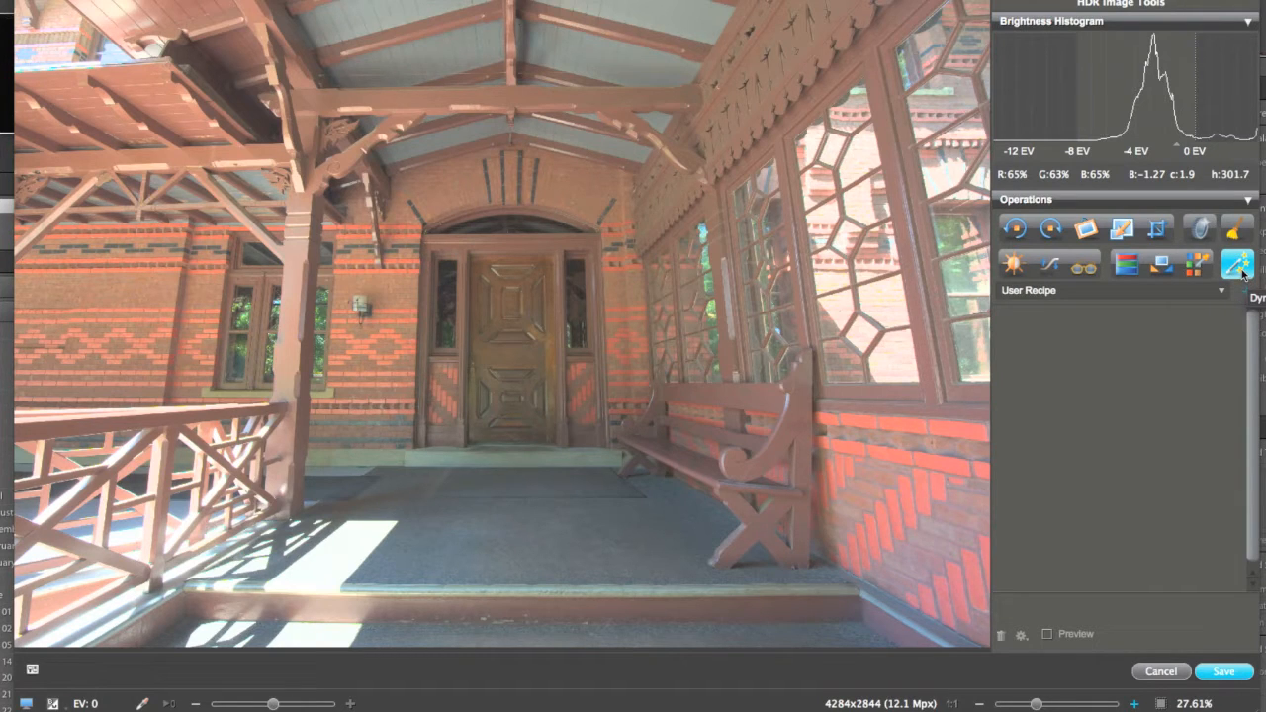
Add a Dynamic Range Mapping operation and sample a mid-tone point on the porch image.
click(1238, 265)
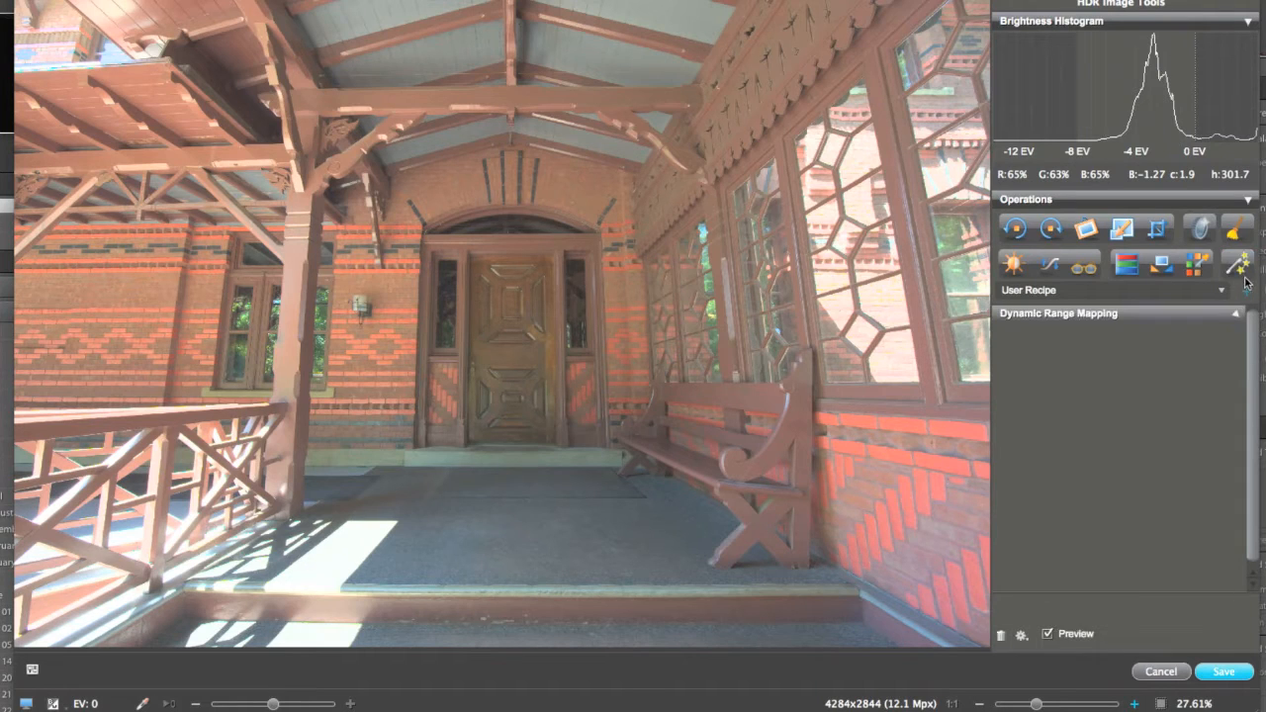
click(1238, 265)
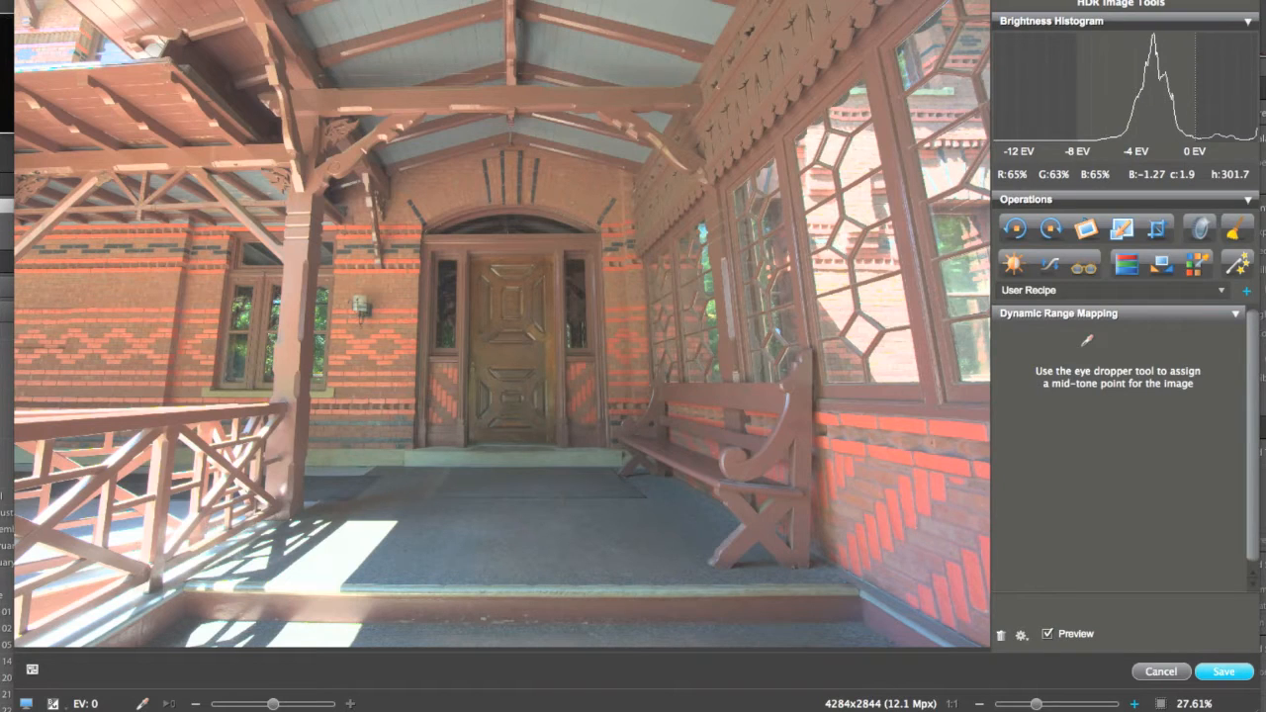
click(697, 28)
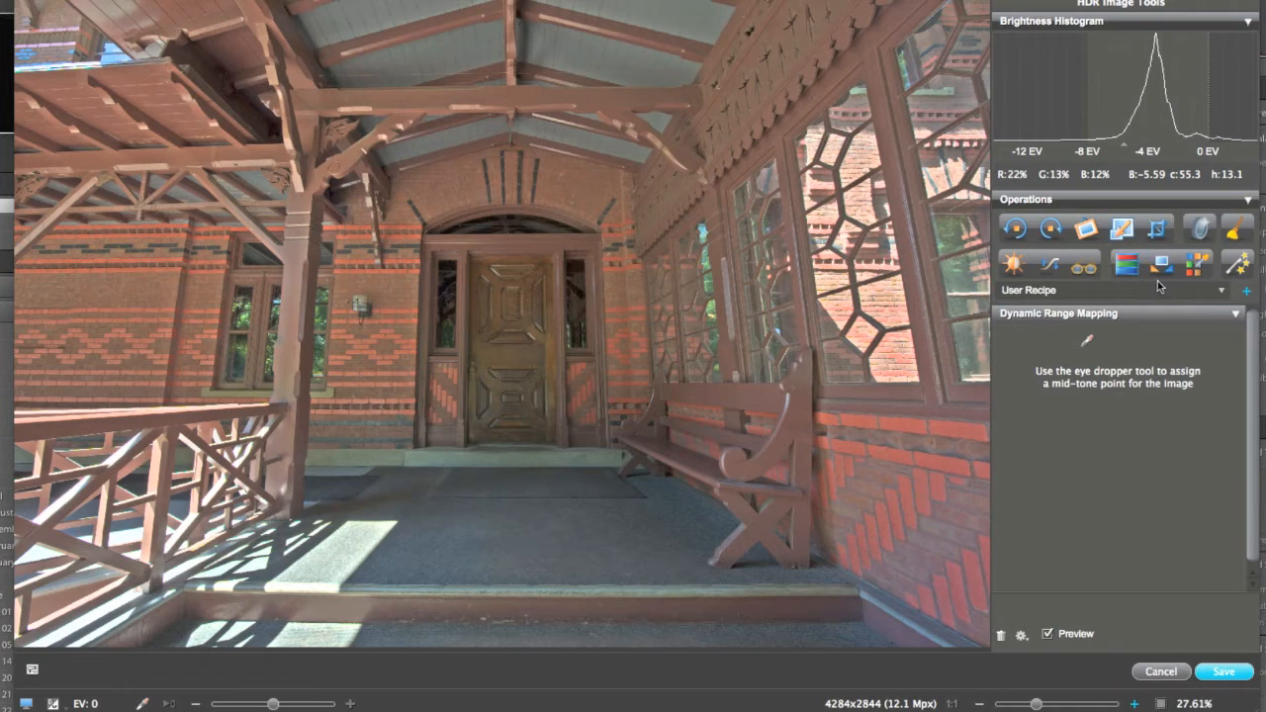
mouse_move(1199, 301)
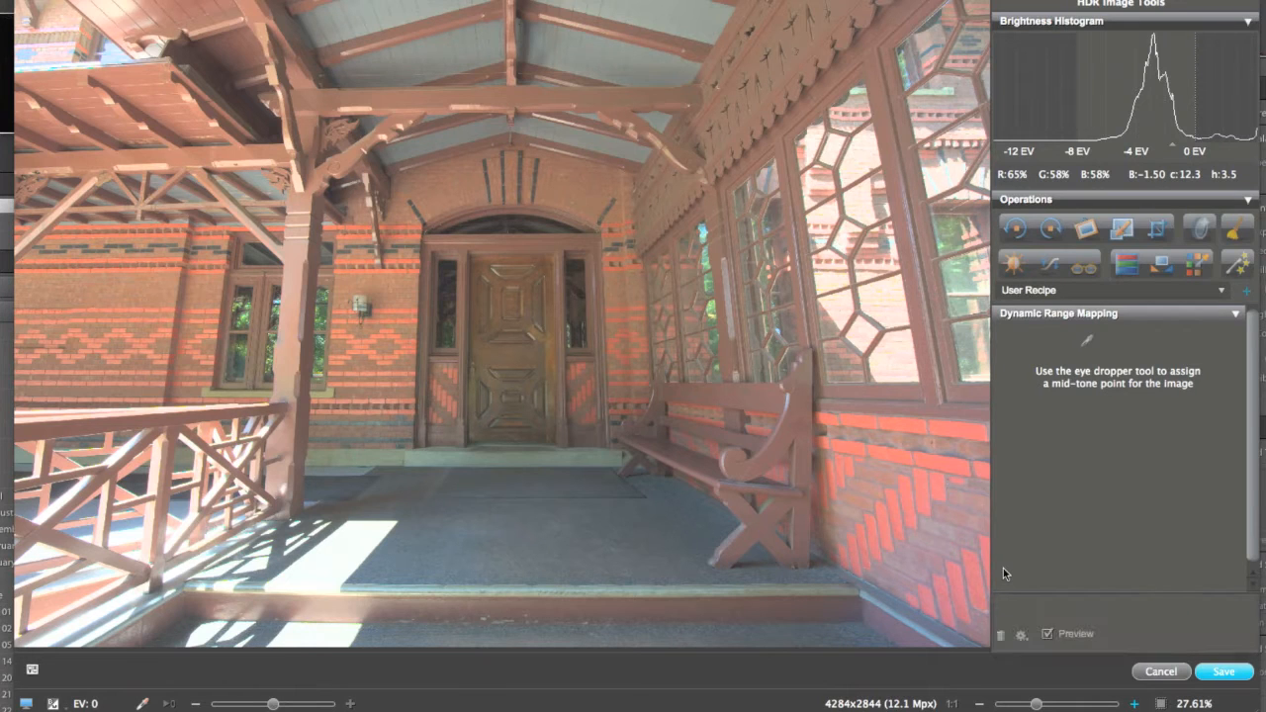
Add a Brightness/Contrast operation with brightness raised to 1.50 EV.
click(1047, 633)
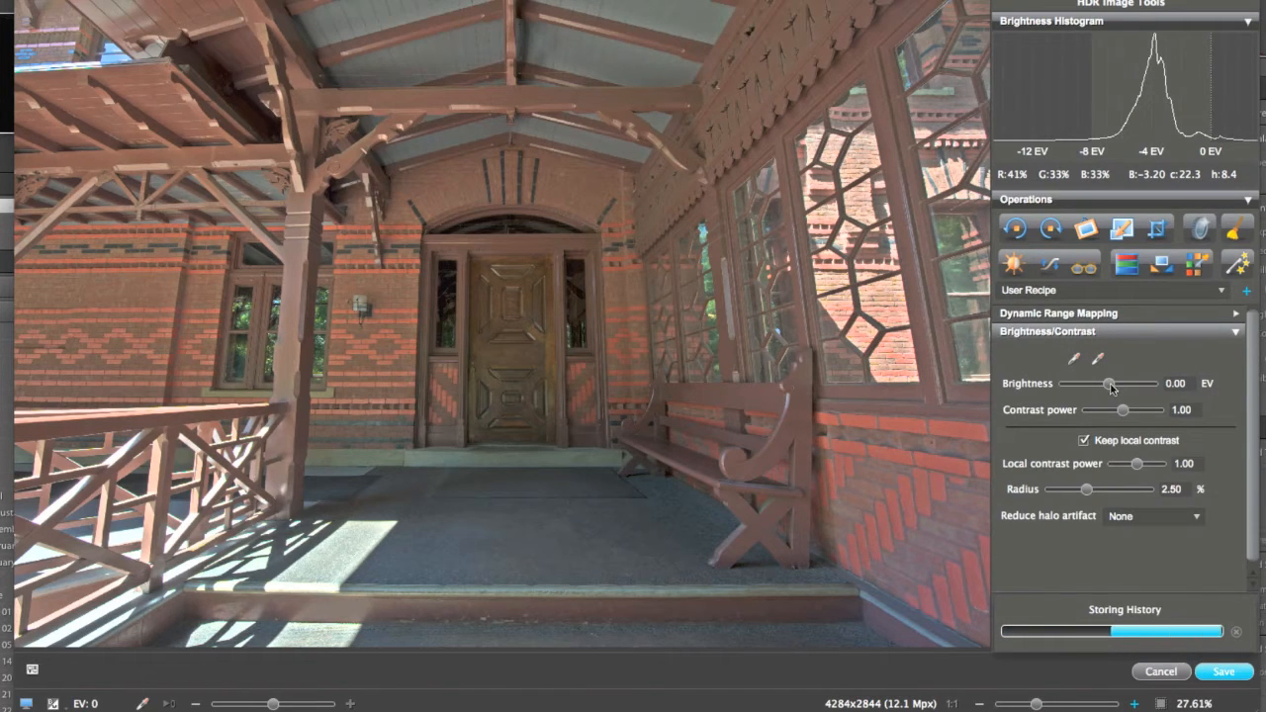
drag(1135, 384, 1120, 383)
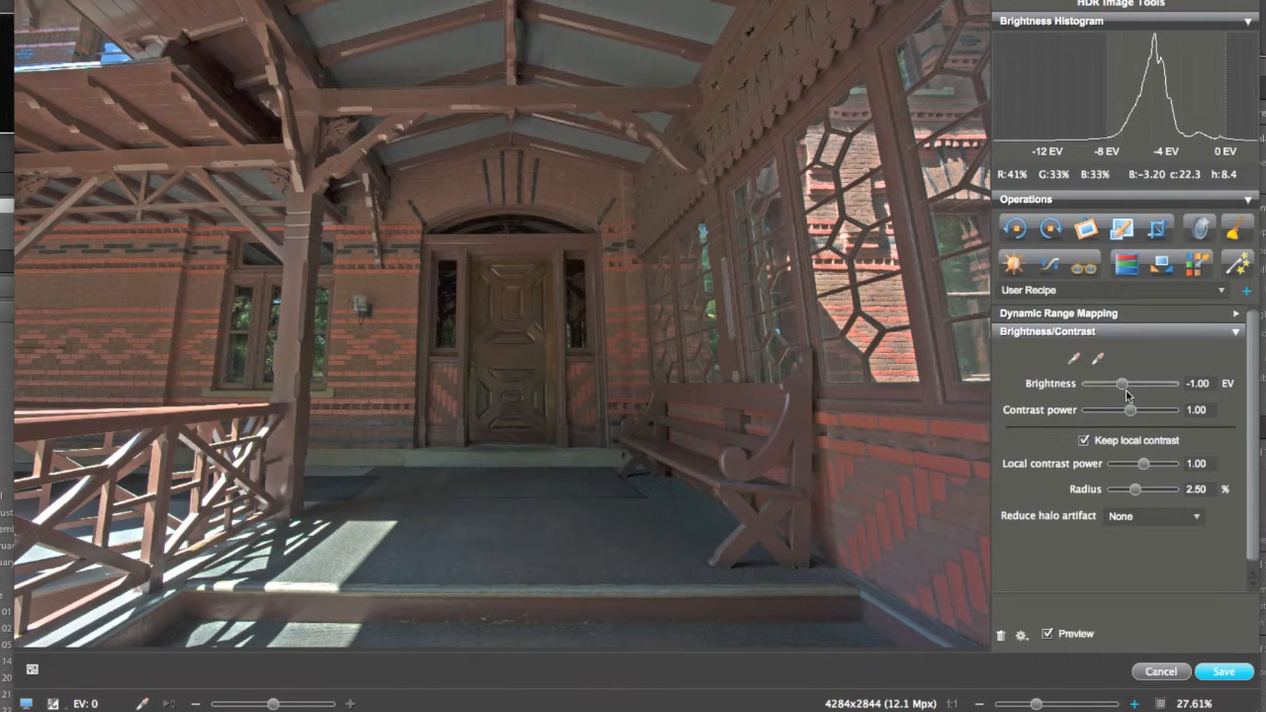
drag(1124, 384, 1137, 384)
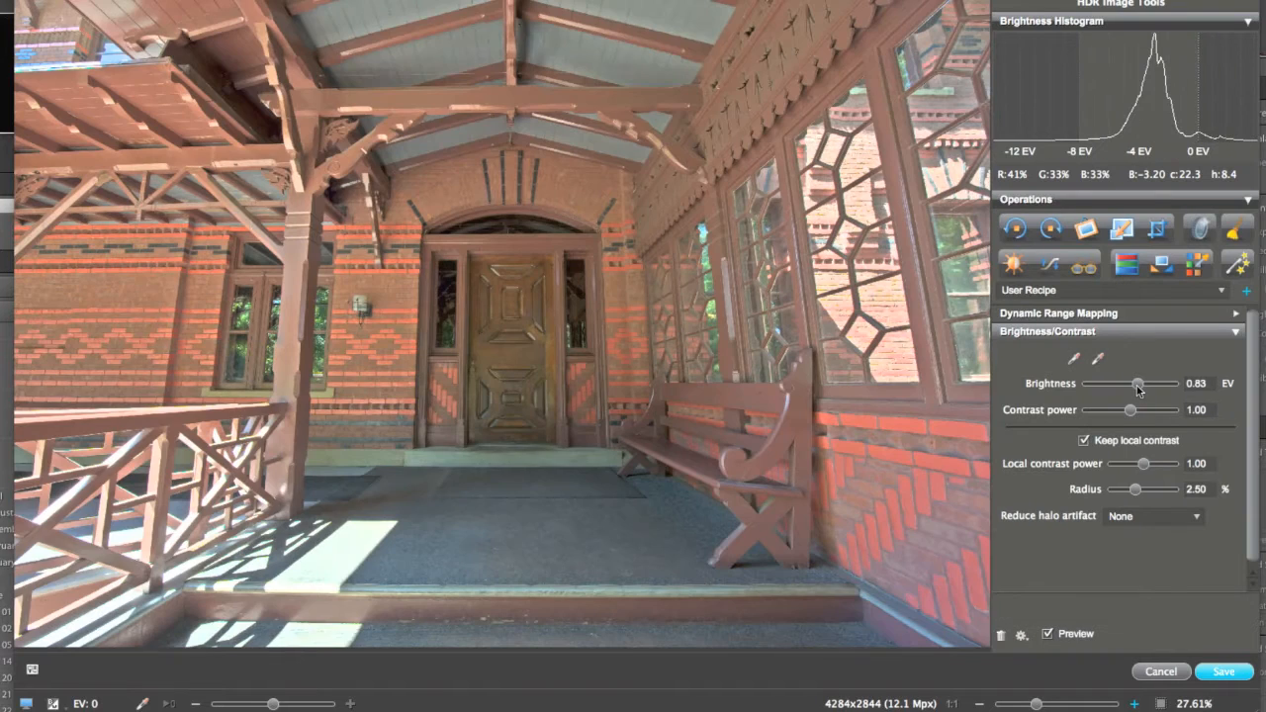
drag(1137, 384, 1143, 383)
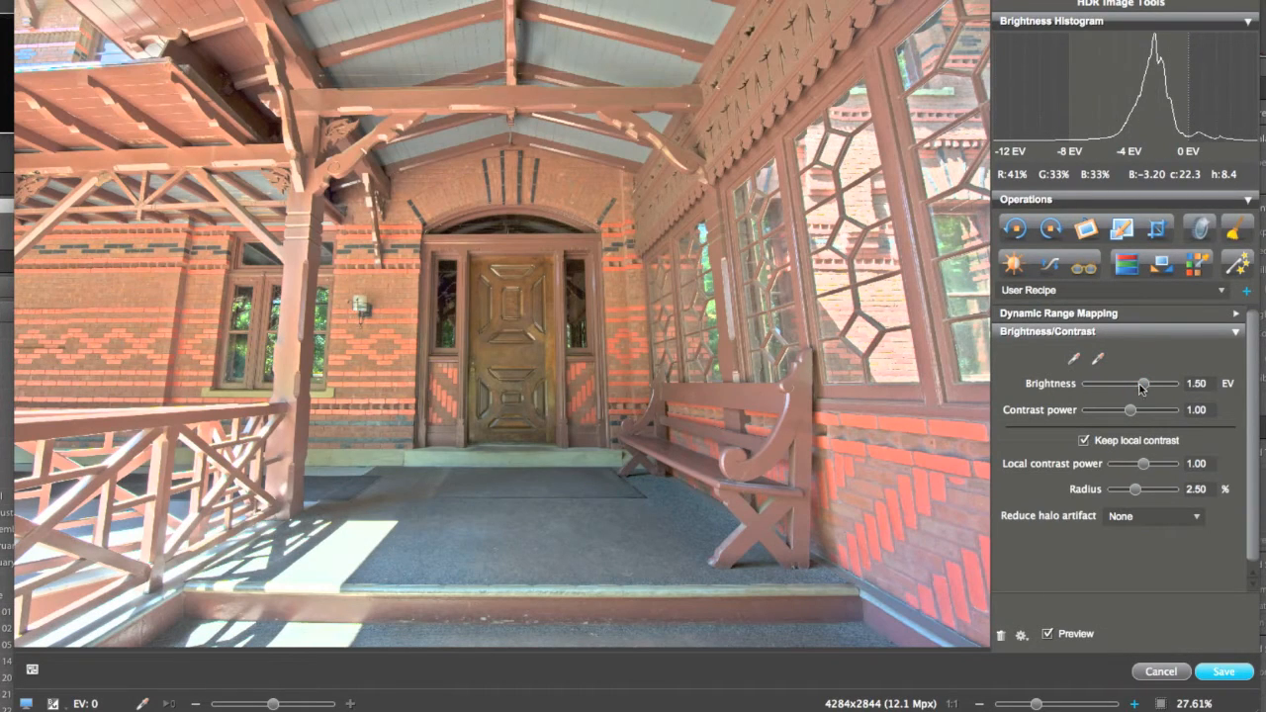
Add a Shadow/Highlight operation with highlight power 0.57 and shadow power 0.83.
click(1049, 261)
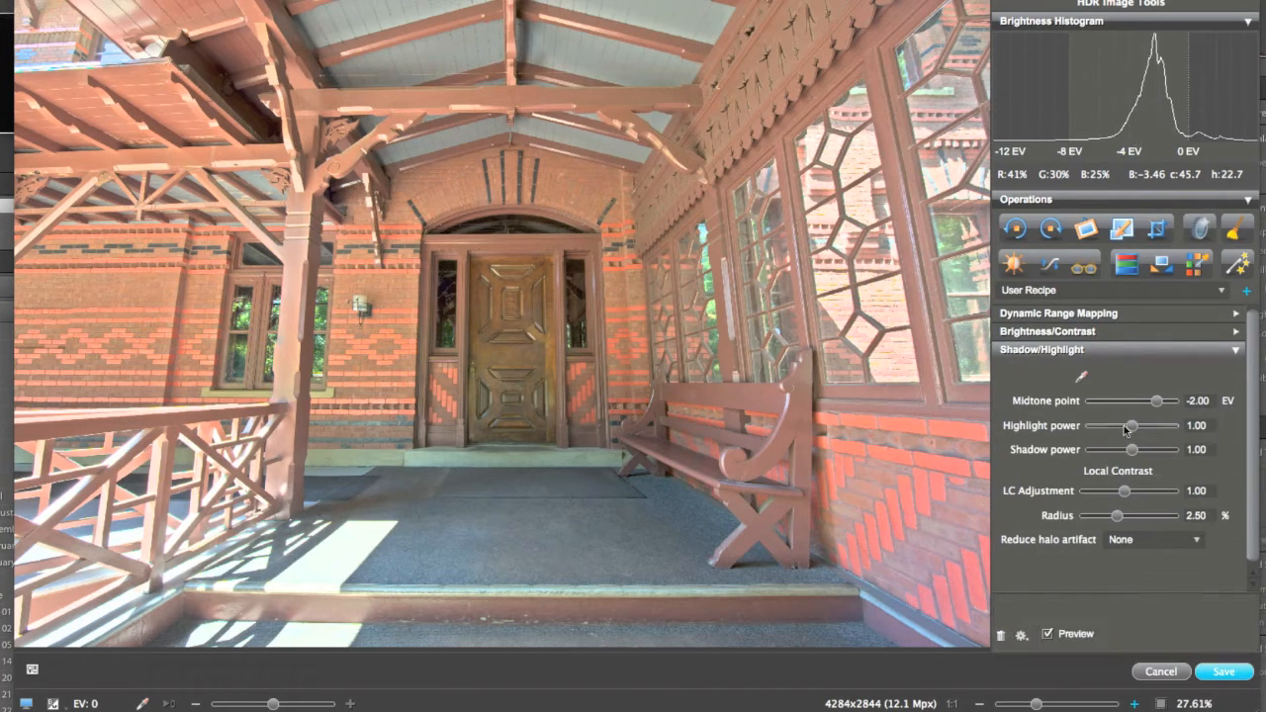
drag(1132, 426, 1115, 425)
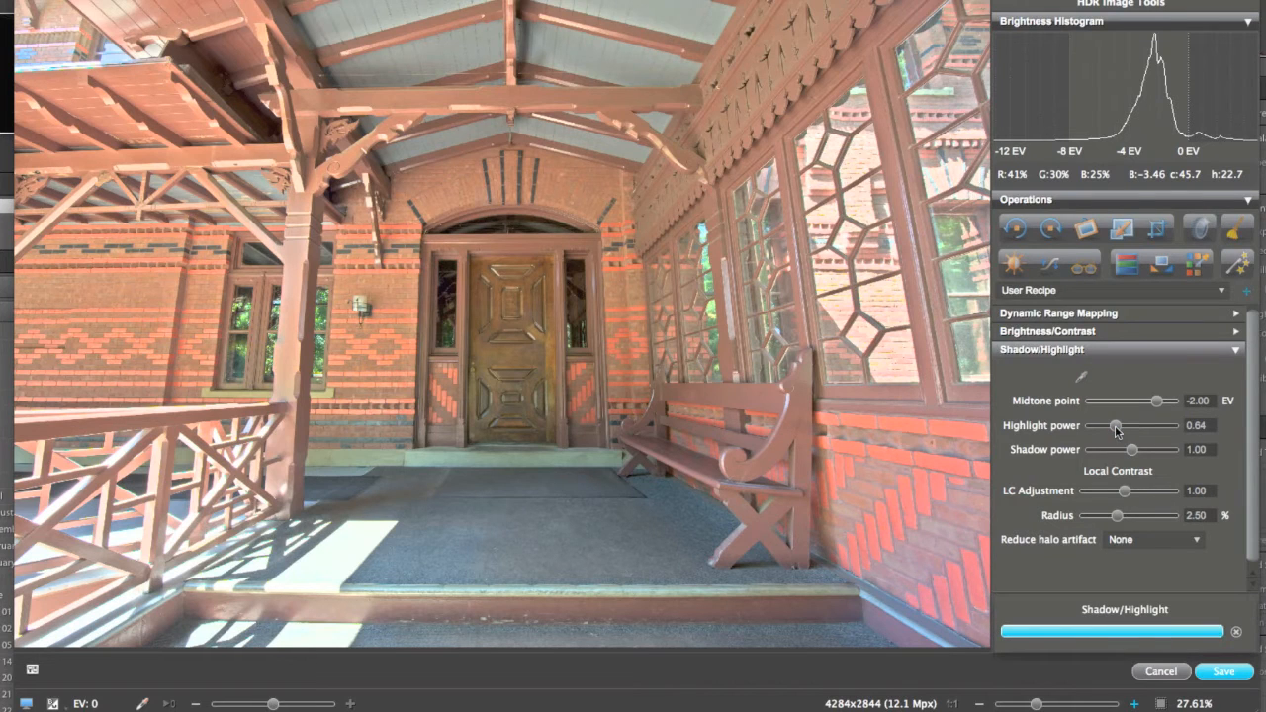
drag(1123, 425, 1115, 425)
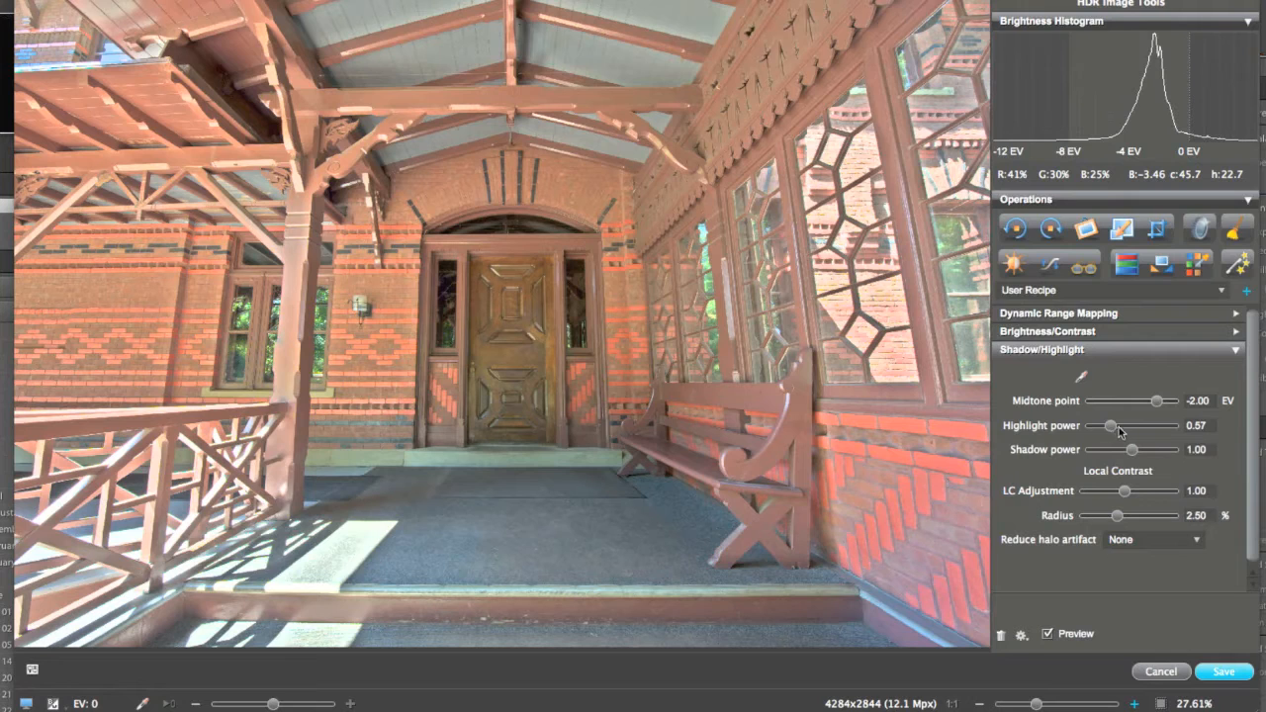
drag(1163, 449, 1131, 449)
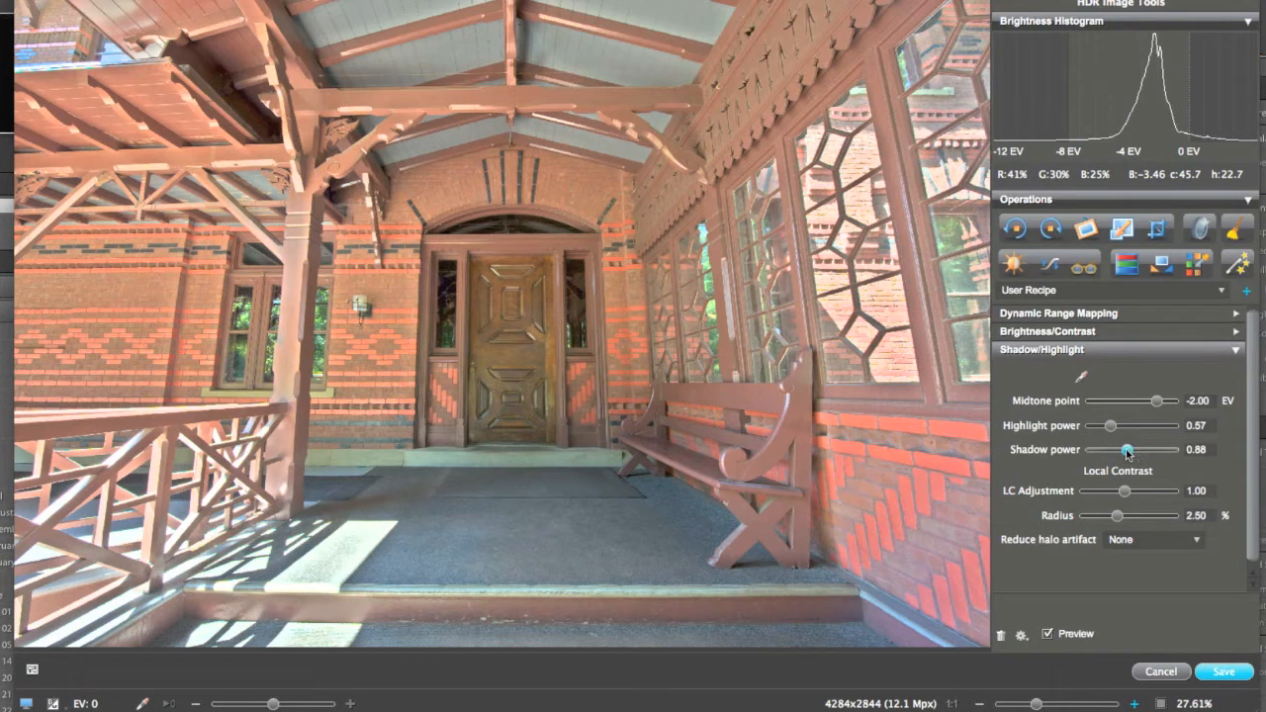
drag(1125, 451, 1138, 451)
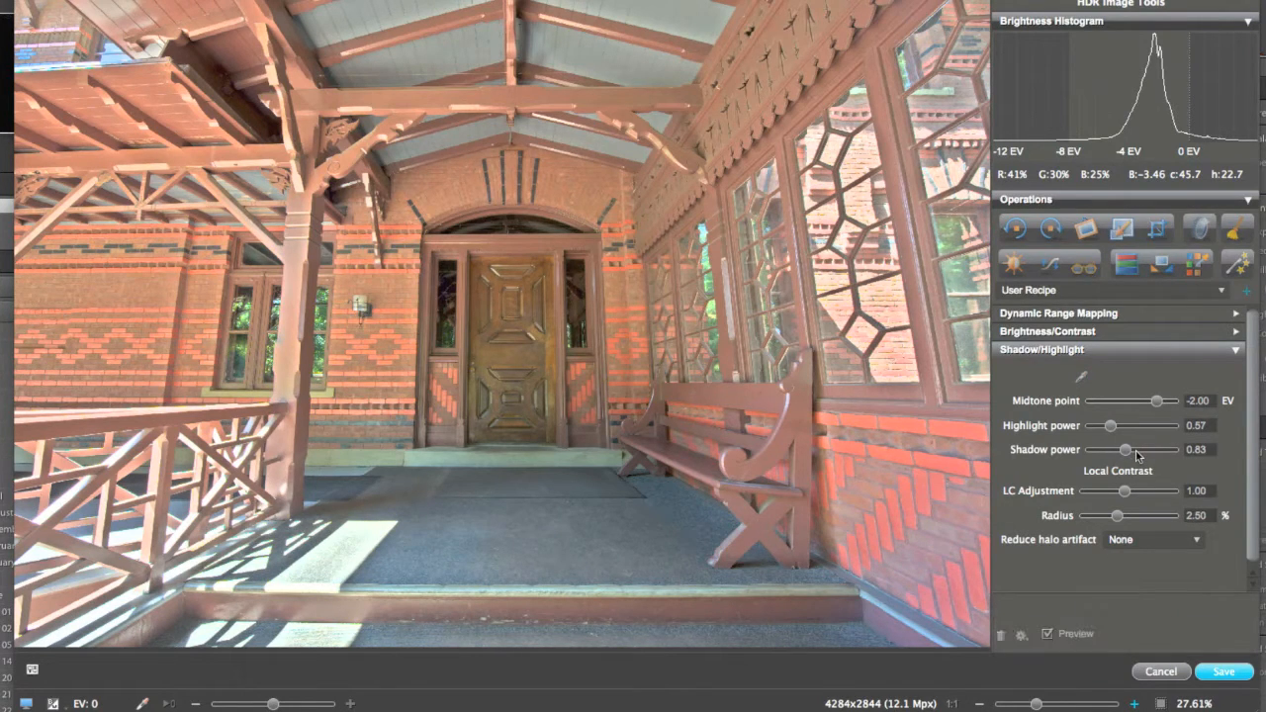
Lower the midtone point step by step down to -5.33 EV.
drag(1159, 400, 1145, 399)
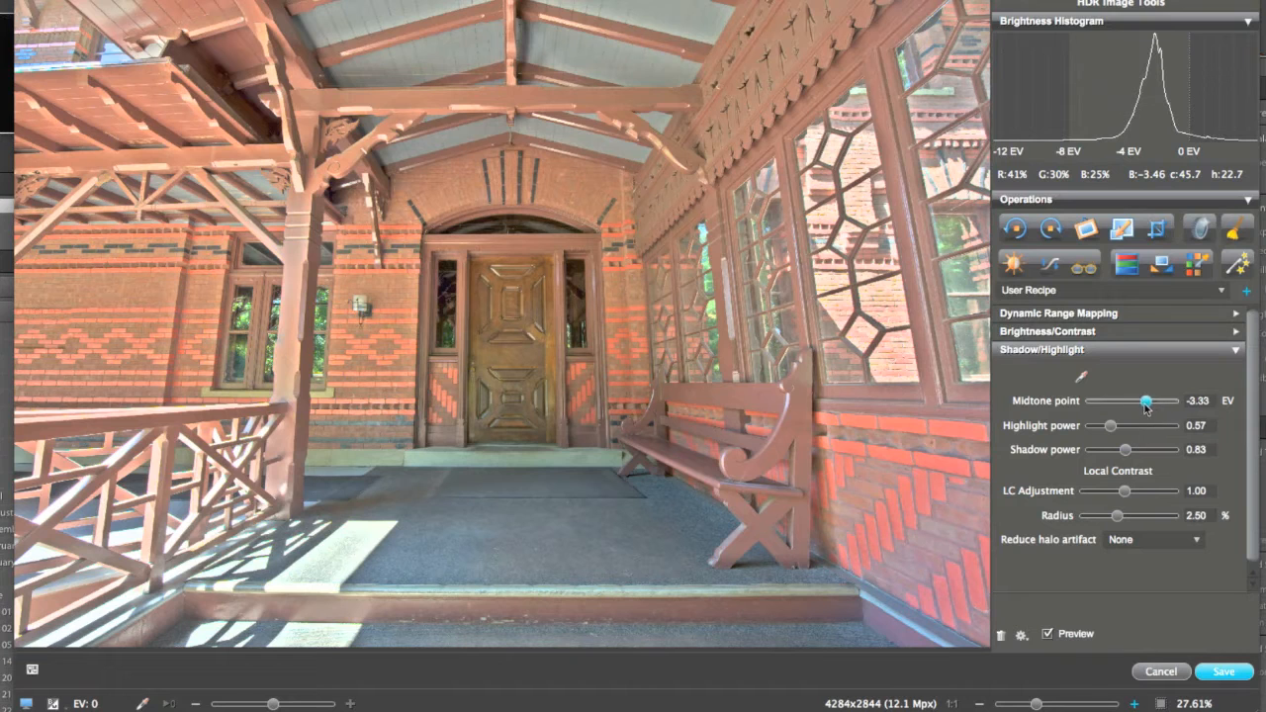
drag(1145, 399, 1140, 400)
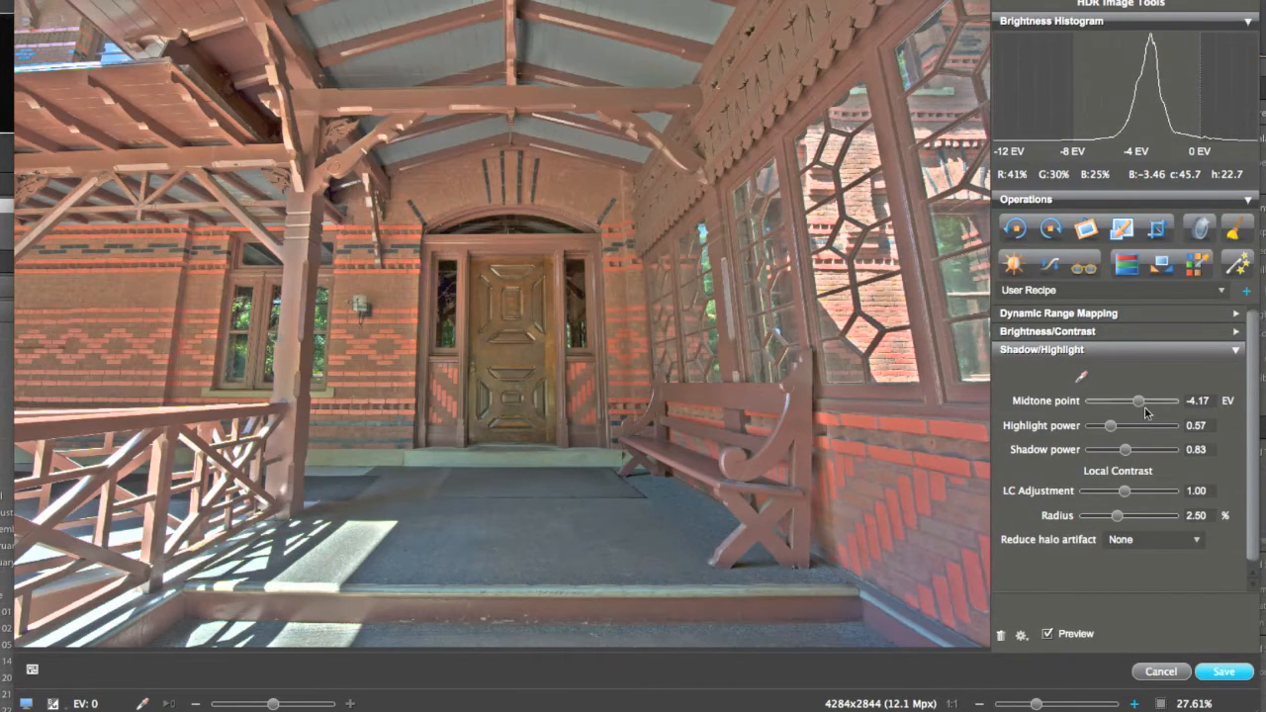
drag(1165, 399, 1143, 399)
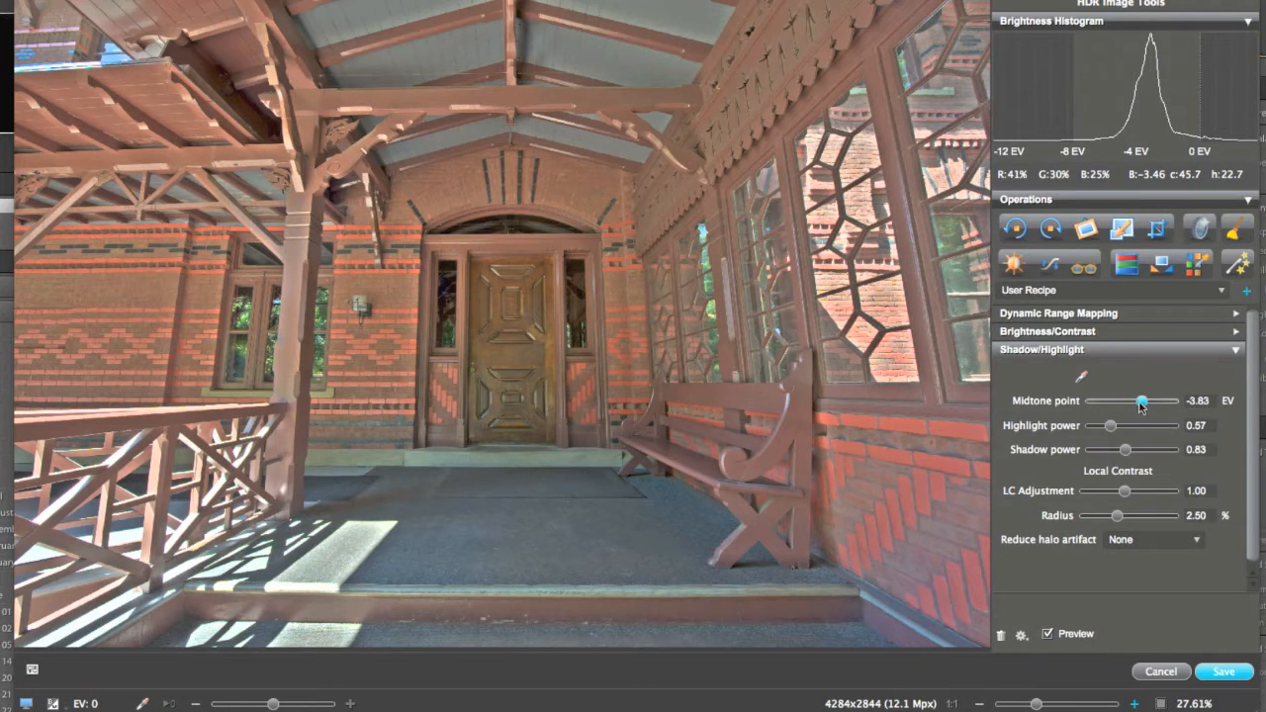
drag(1139, 399, 1133, 400)
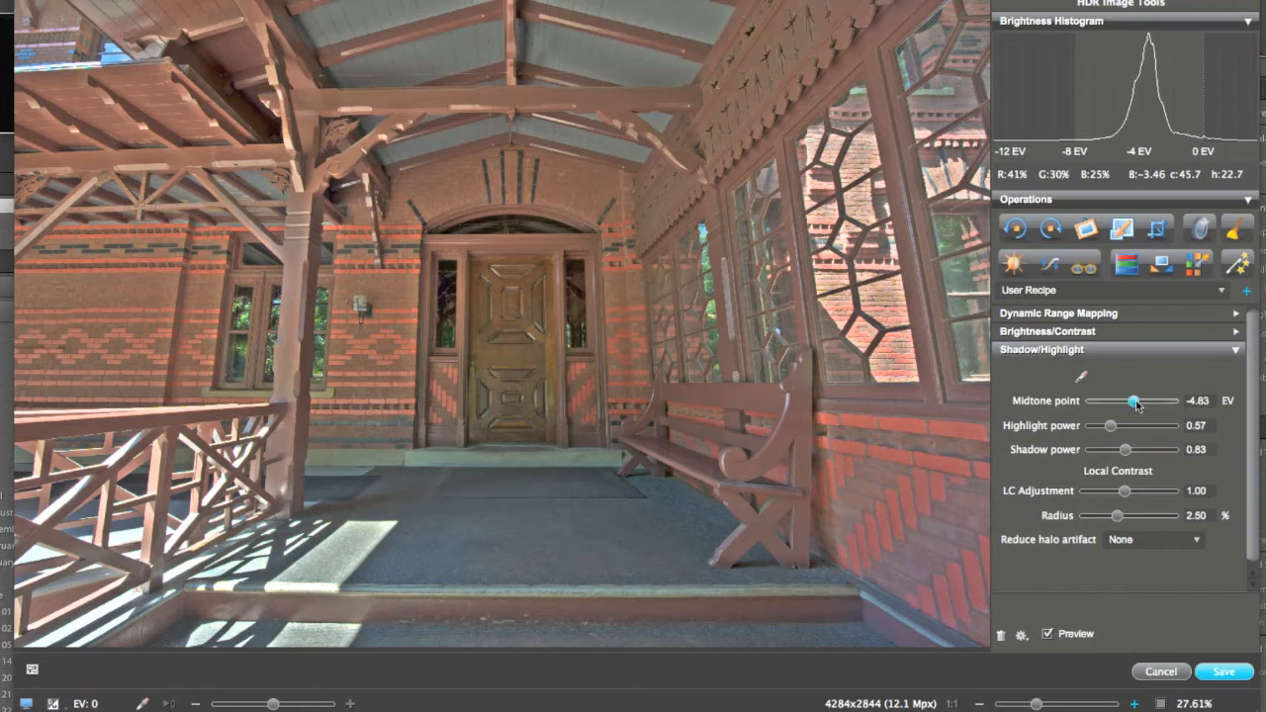
drag(1135, 399, 1131, 400)
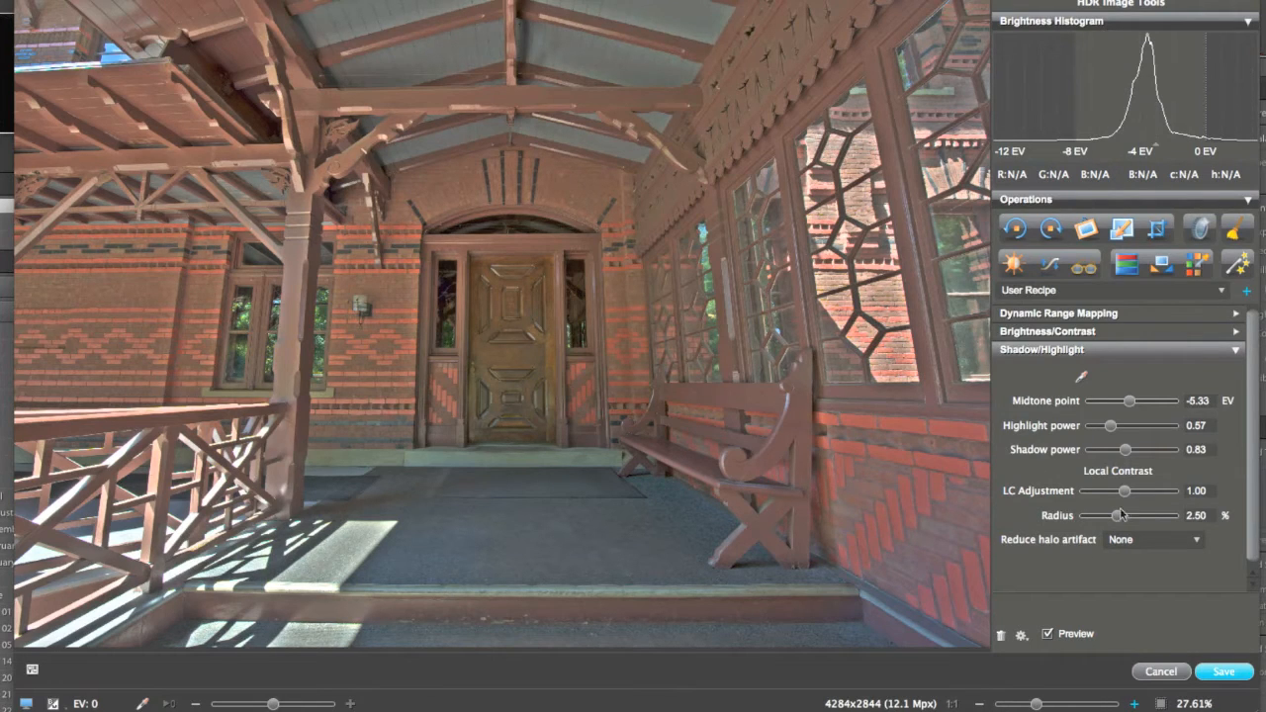
mouse_move(1232, 467)
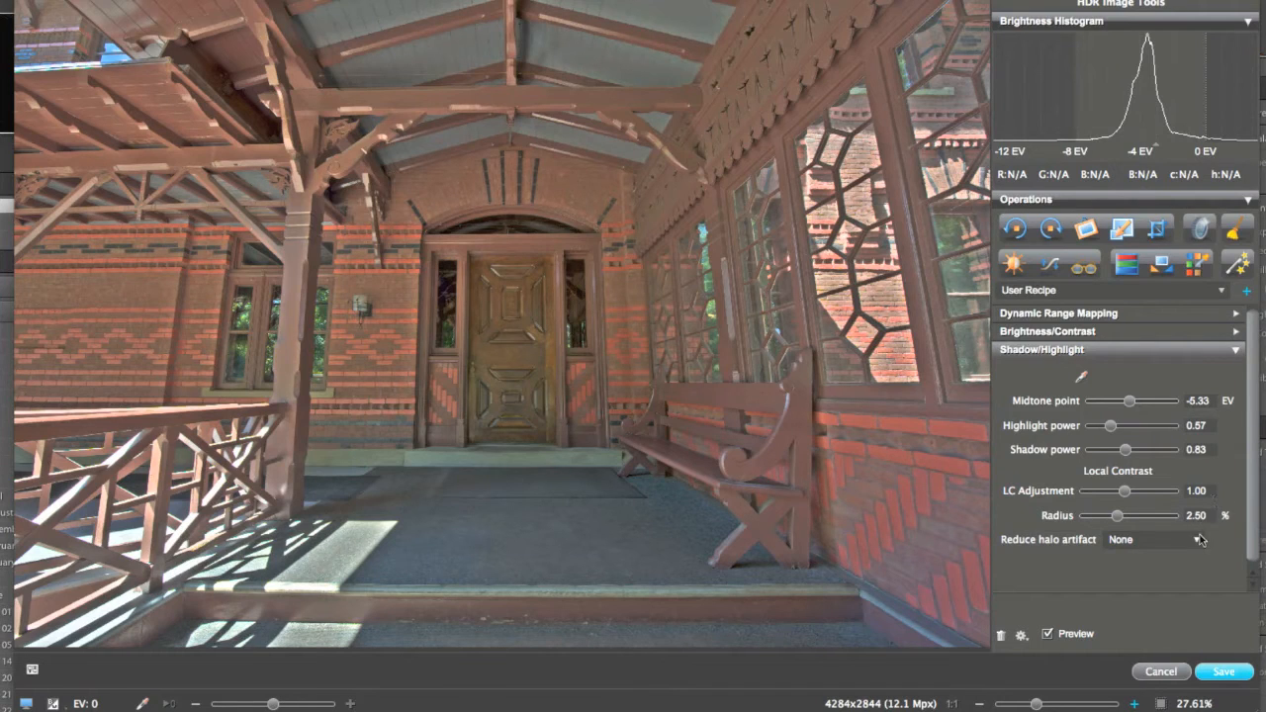
mouse_move(1207, 549)
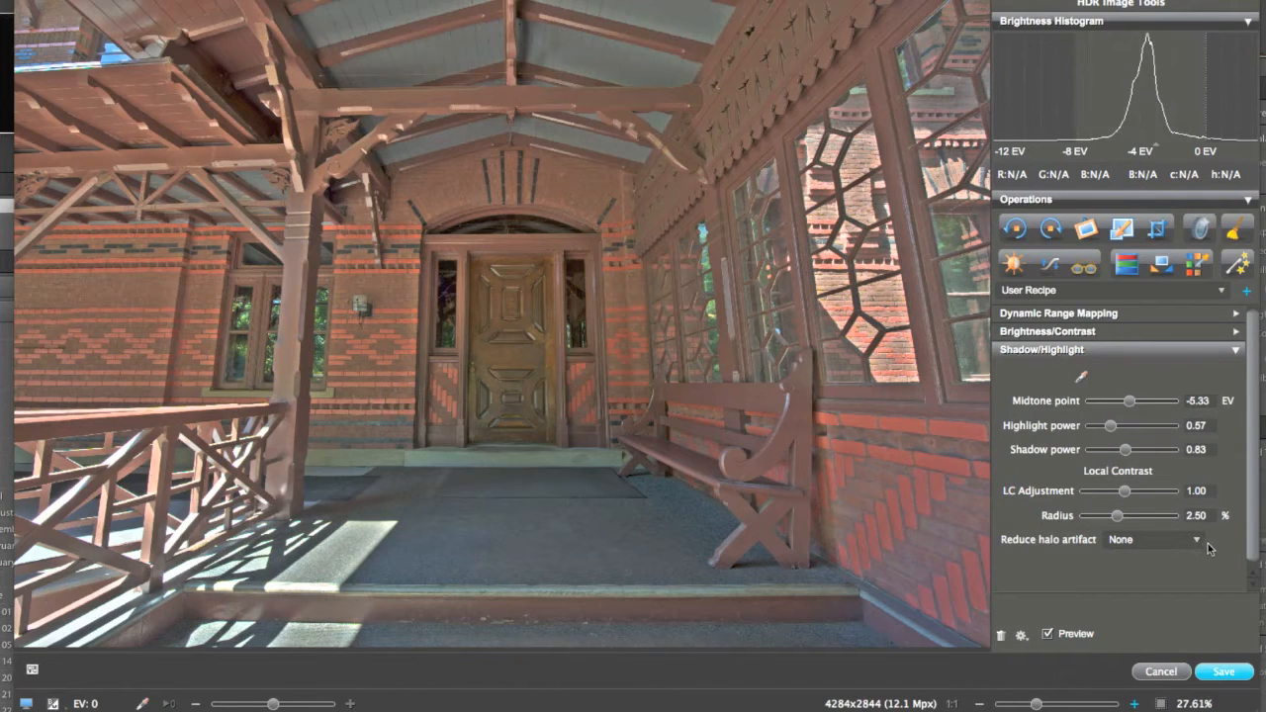
Try Moderate halo artifact reduction, then set it to High.
click(1151, 538)
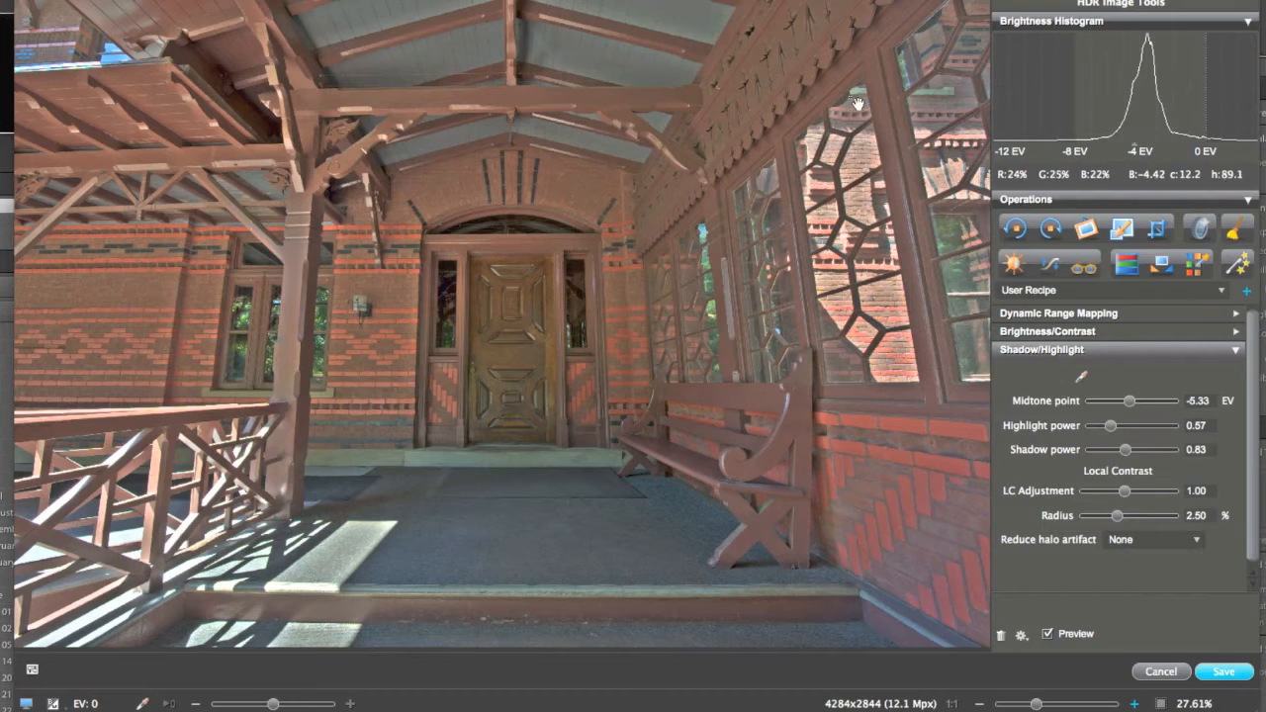
click(1155, 538)
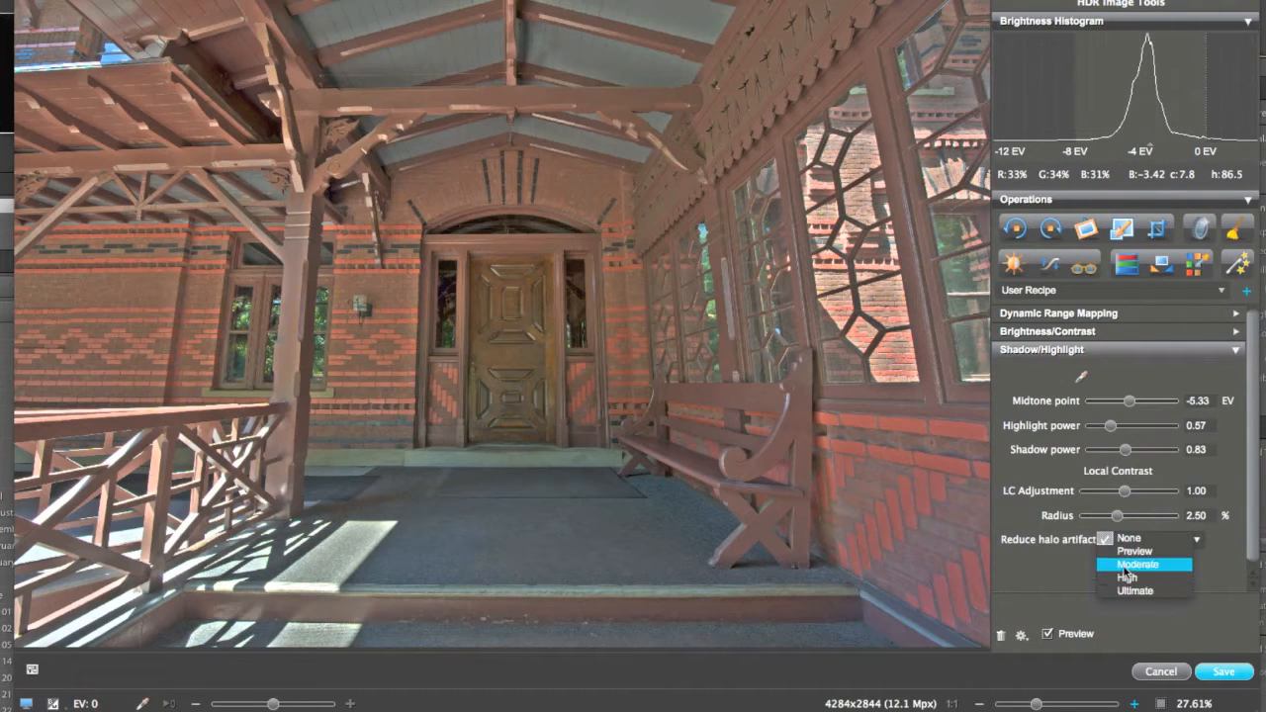
click(1137, 563)
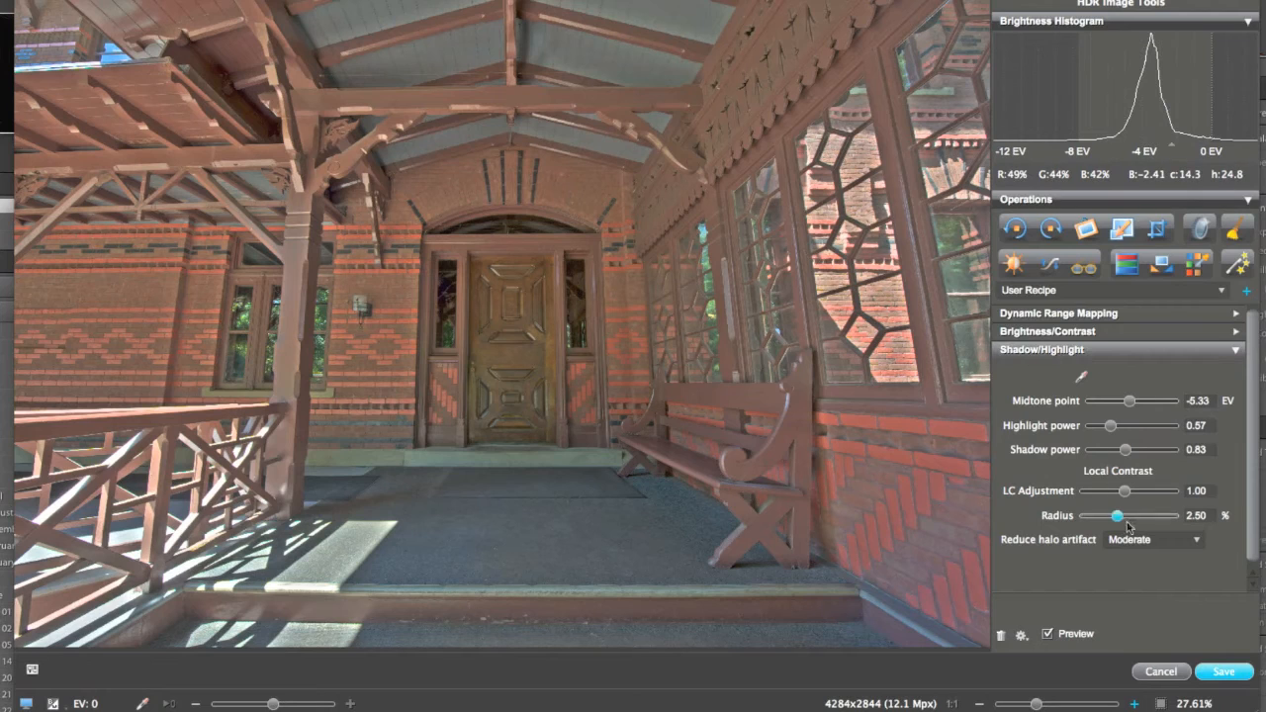
click(1155, 538)
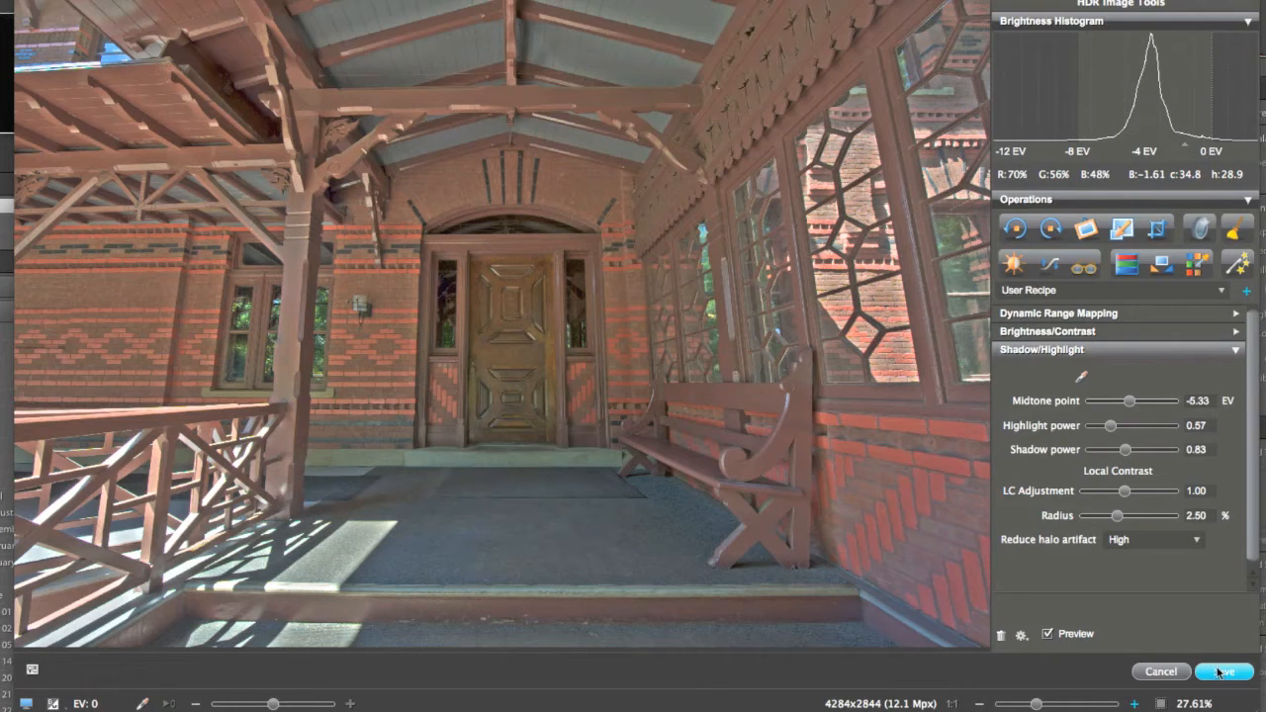
Save the result as TIFF hdr-6824-6828 with 'Save BEF Copy of the Image' checked.
click(1224, 672)
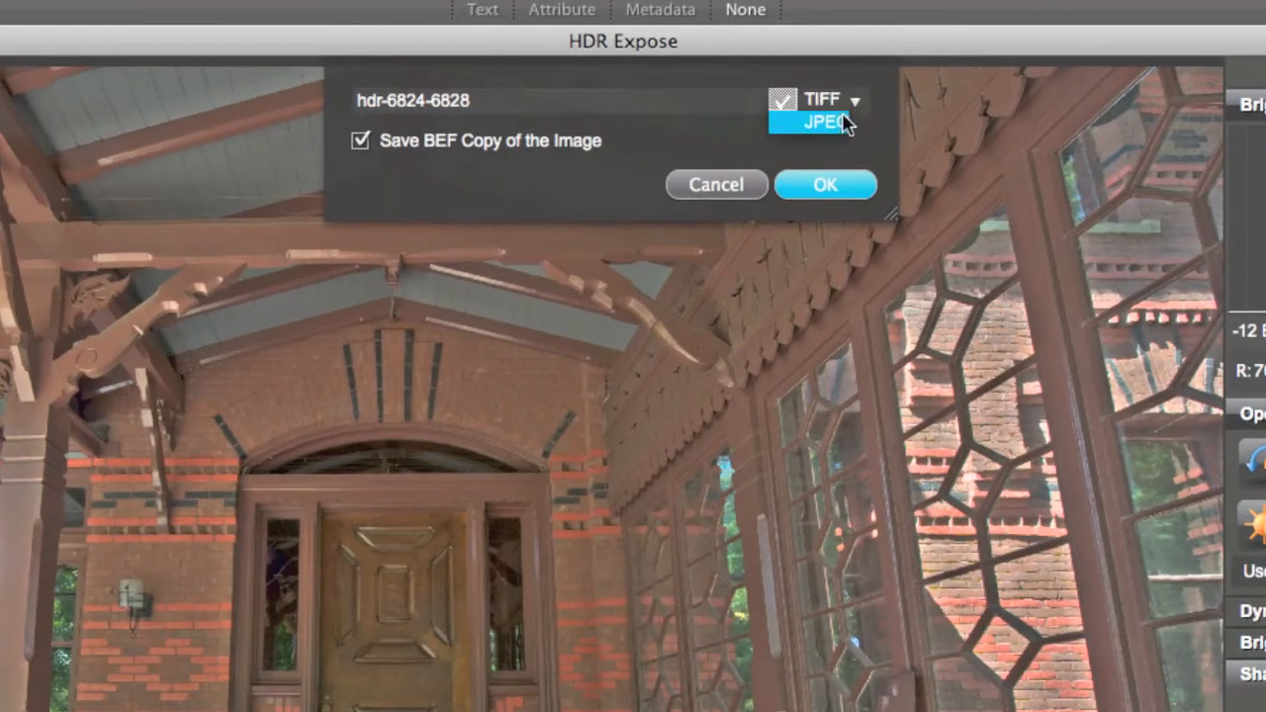
click(821, 99)
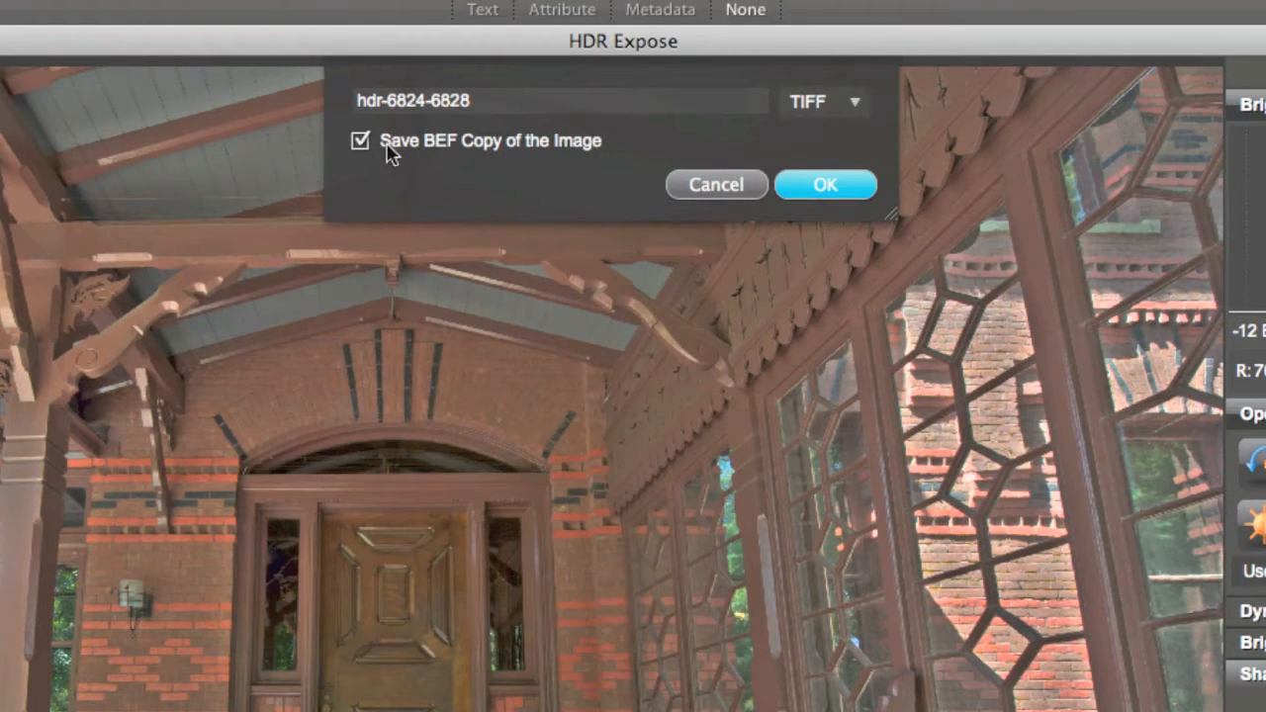
click(558, 99)
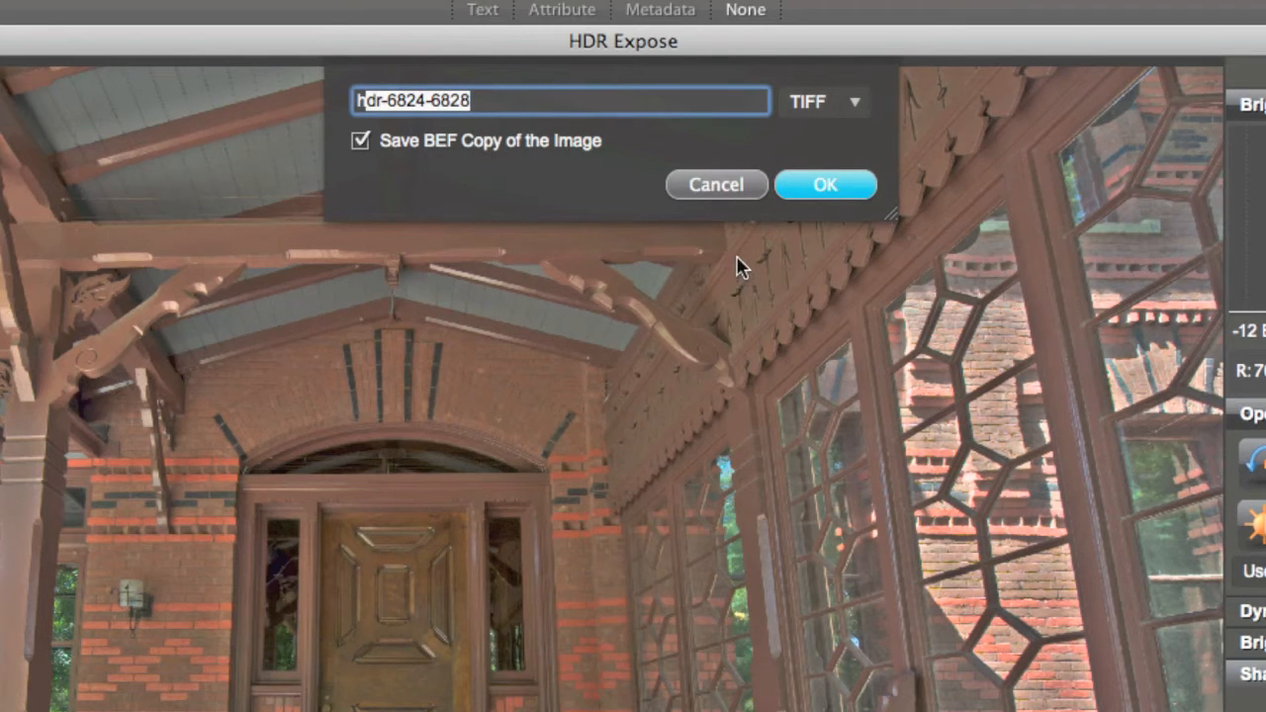
mouse_move(749, 275)
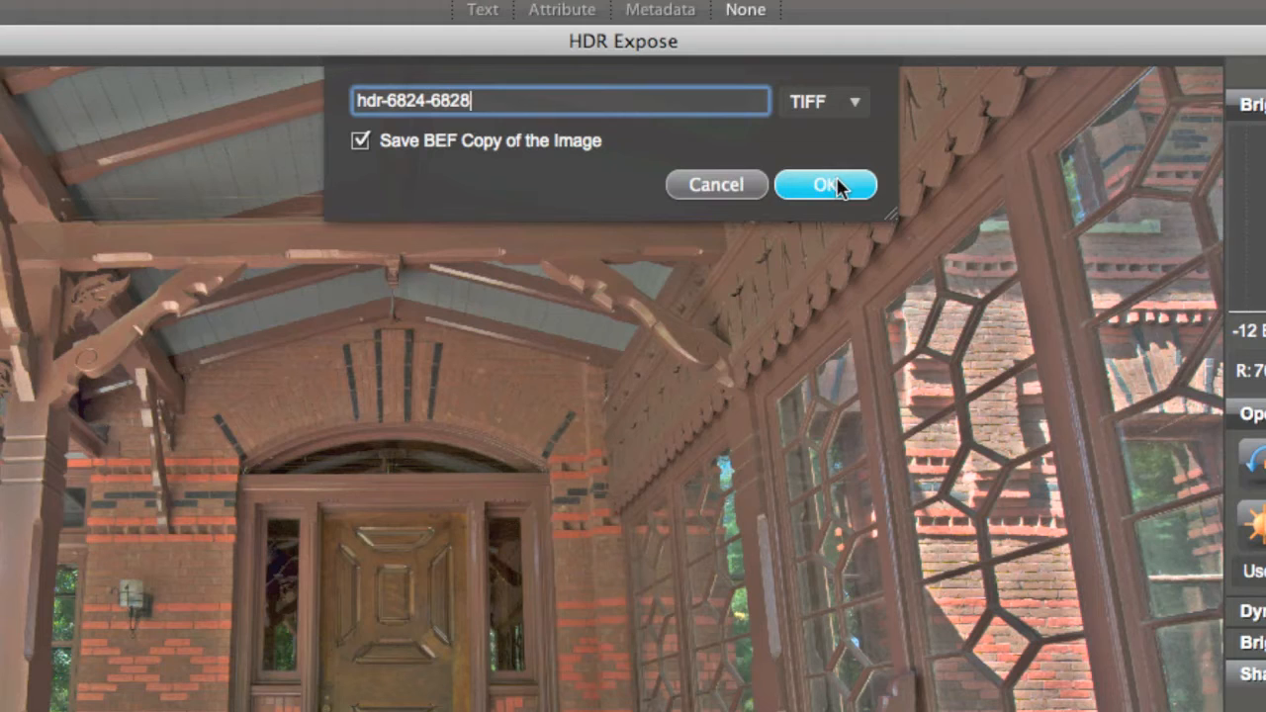
click(827, 184)
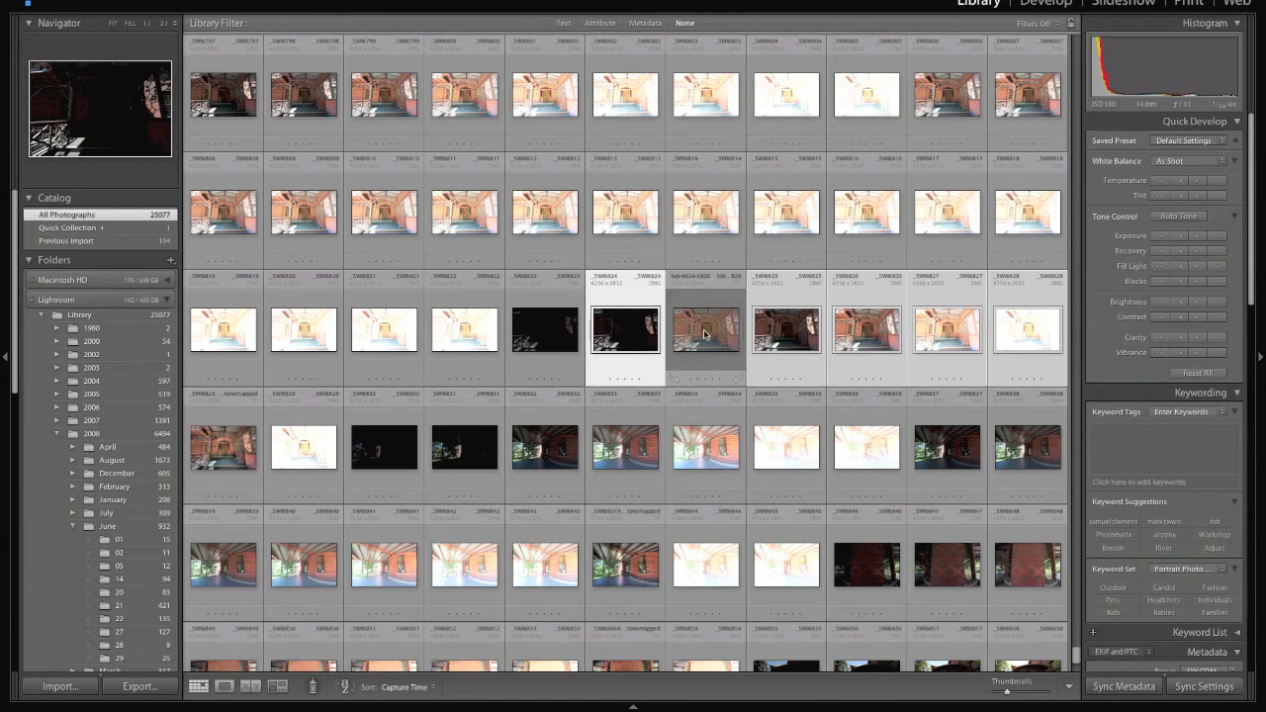
Select the new hdr-6824-6828 thumbnail in Lightroom's library grid.
click(705, 332)
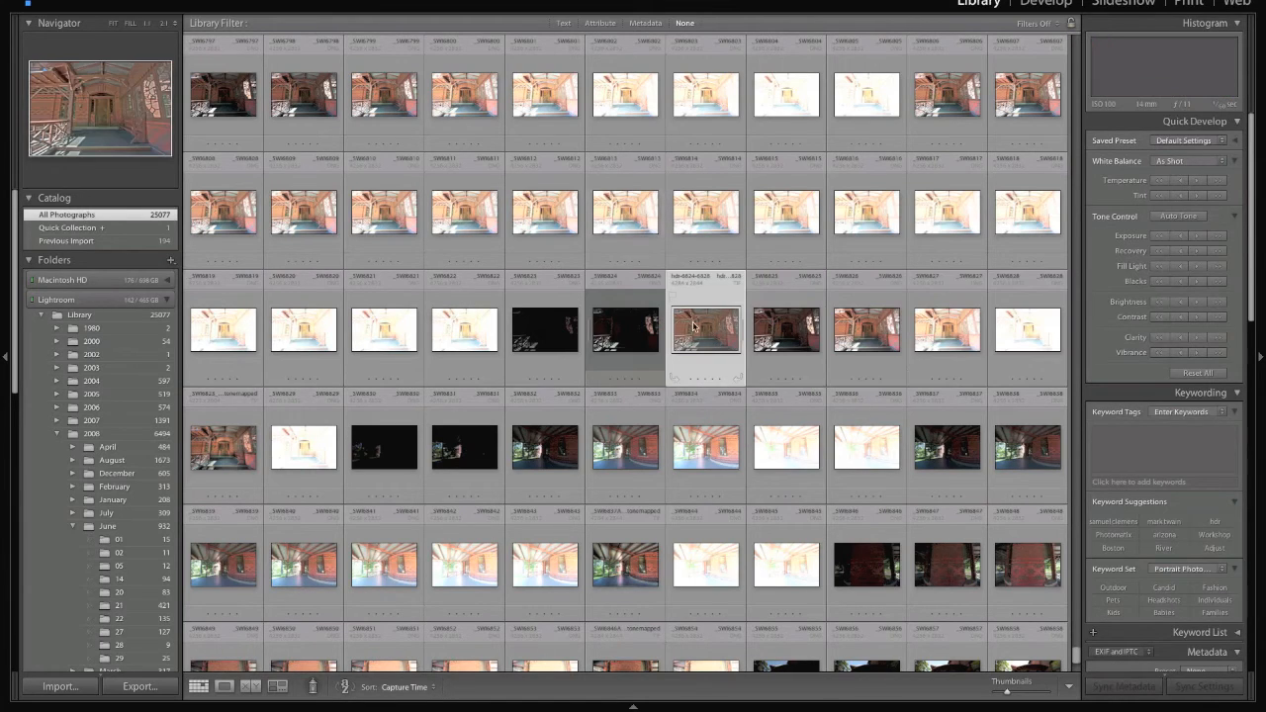
Show the photo in Finder and select the hdr-6824-6828.bef file.
right_click(704, 330)
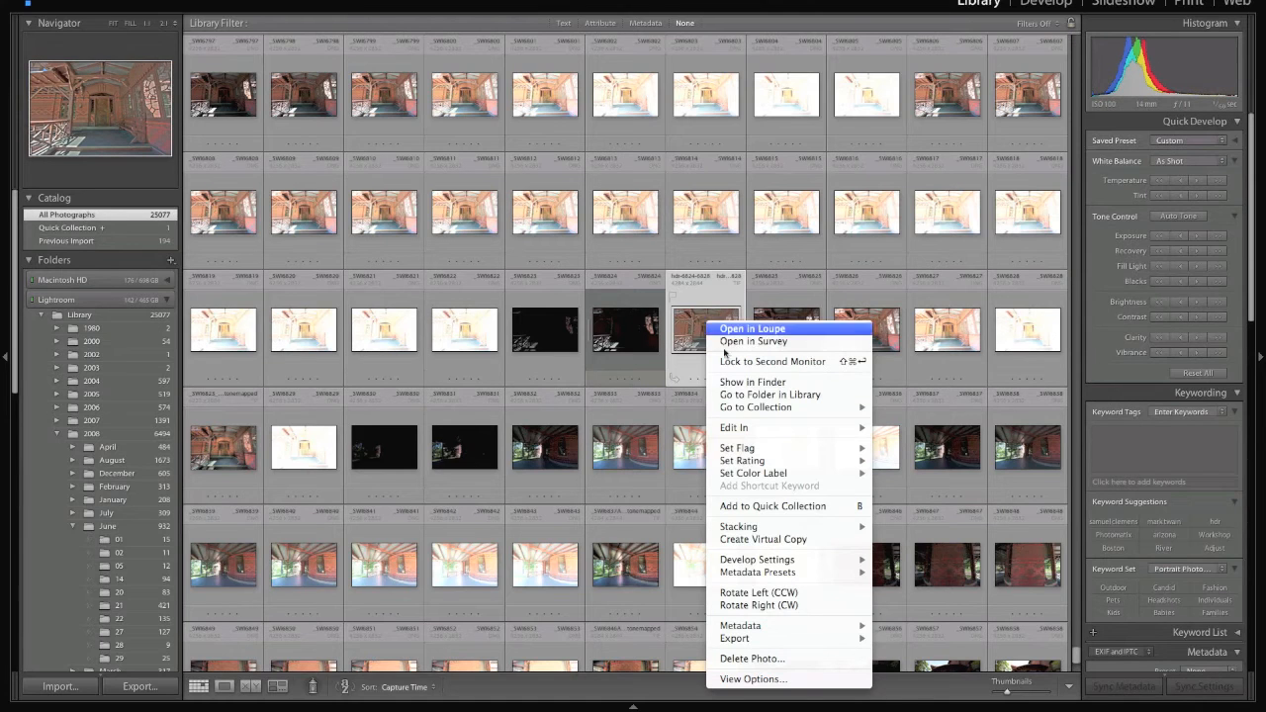
mouse_move(767, 485)
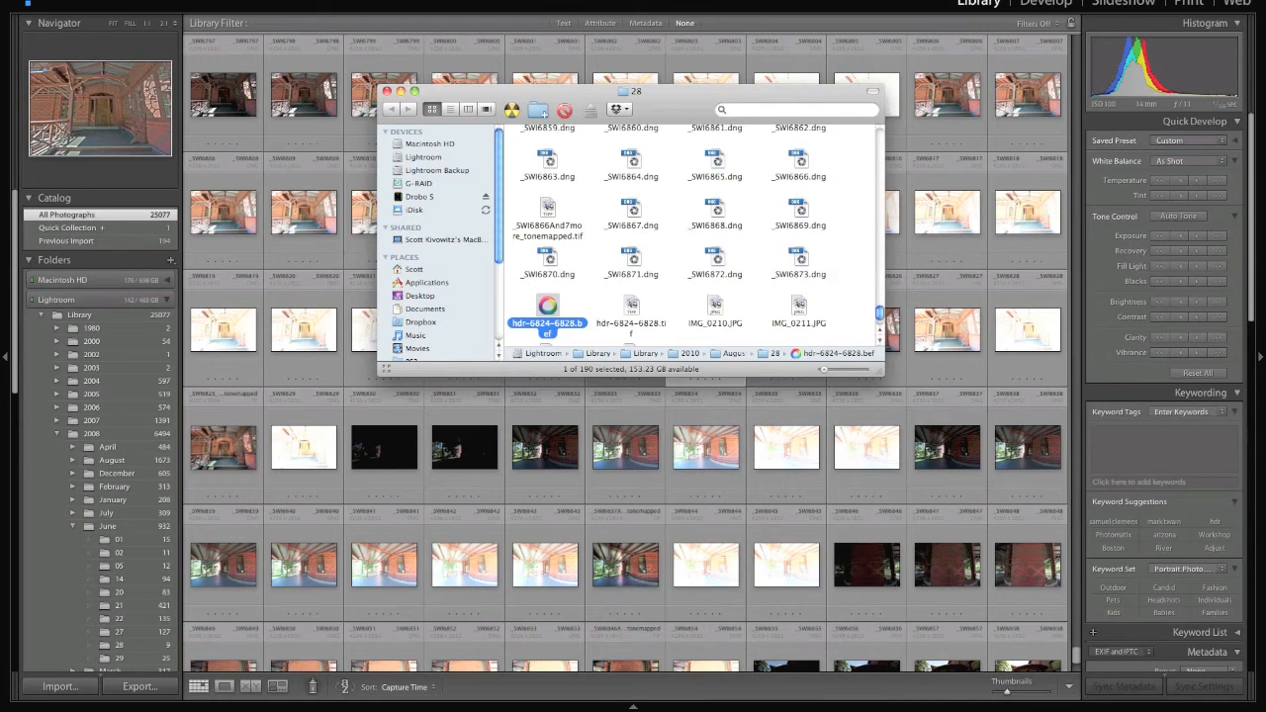
mouse_move(617, 295)
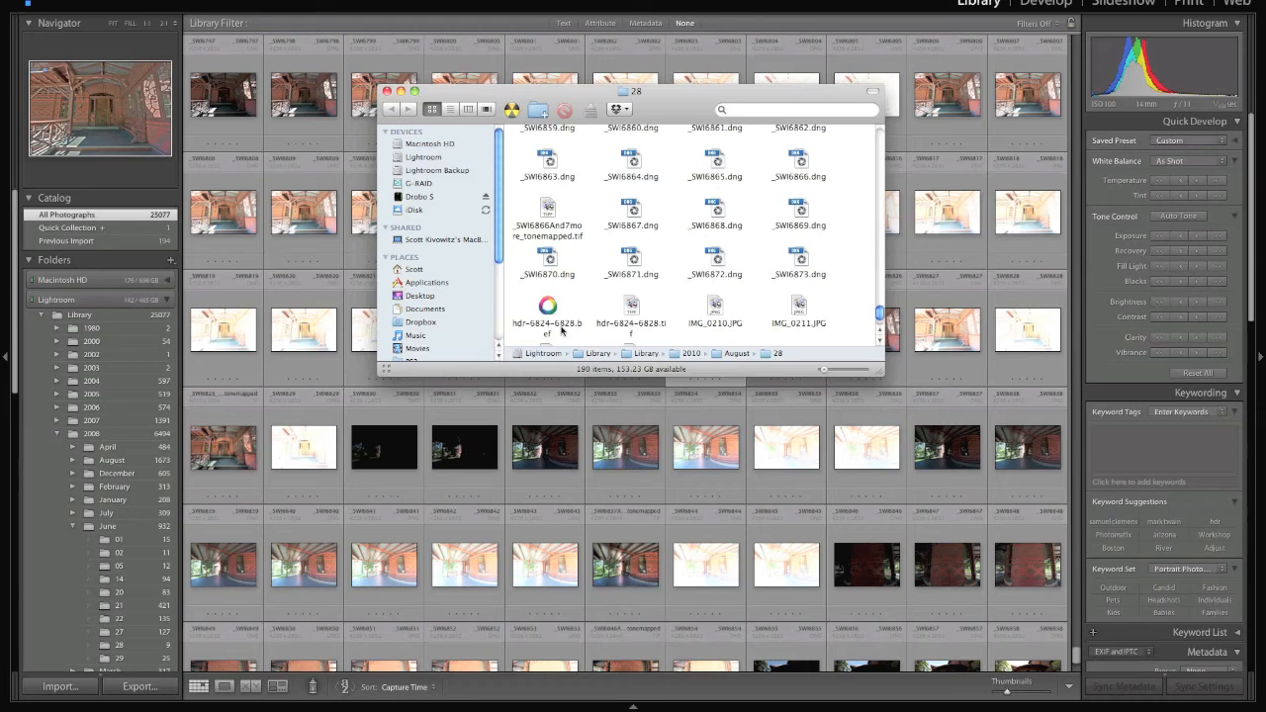
click(546, 306)
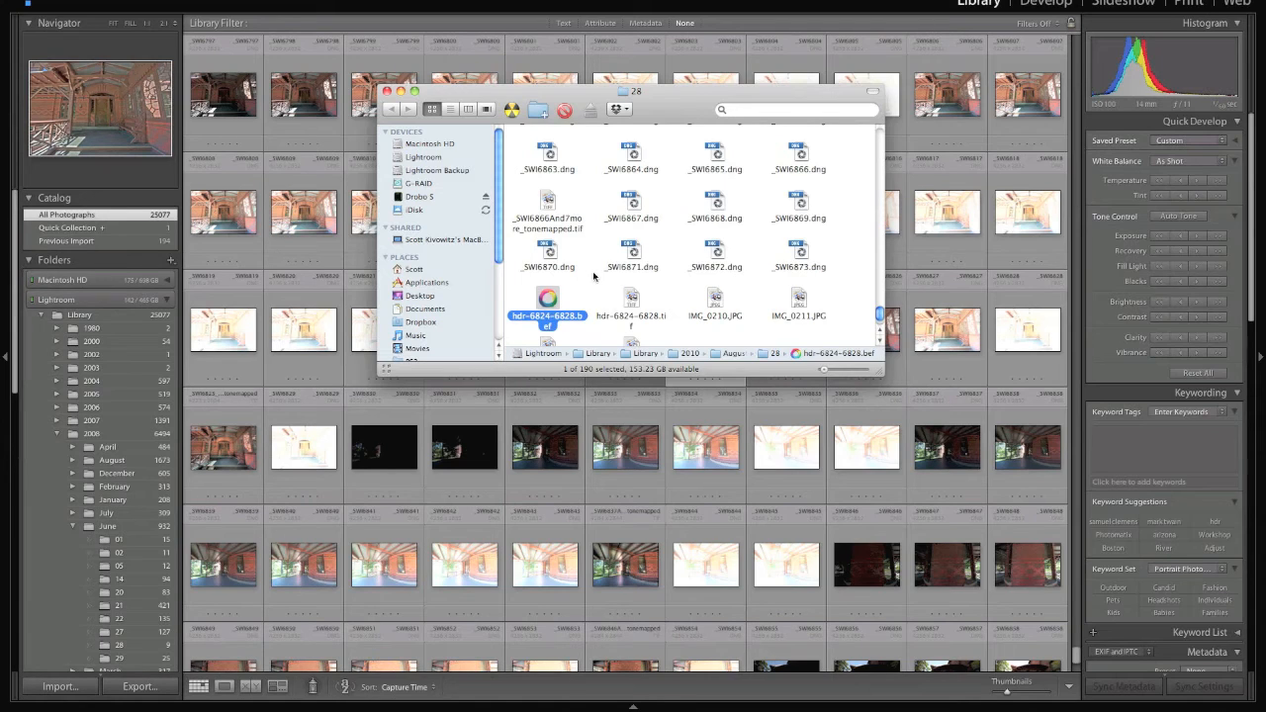
mouse_move(592, 344)
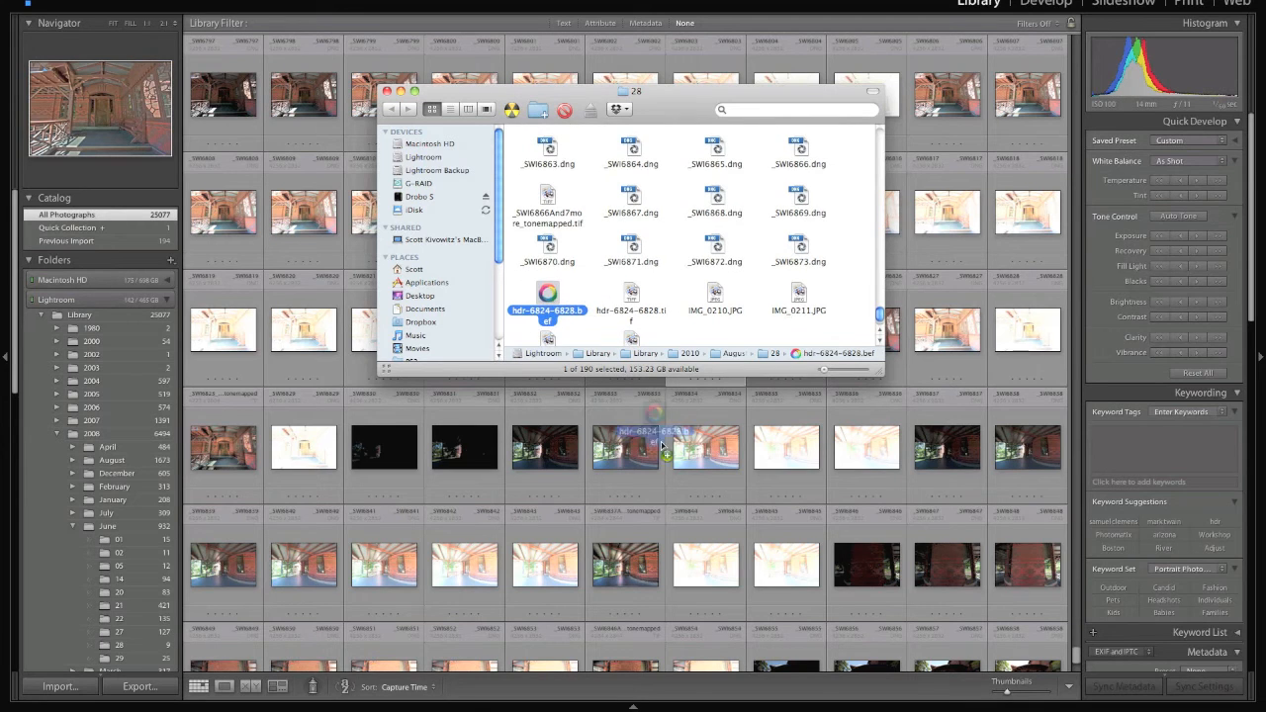
Open the BEF file in Photoshop and run Filter > Unified Color > 32 Float.
click(730, 684)
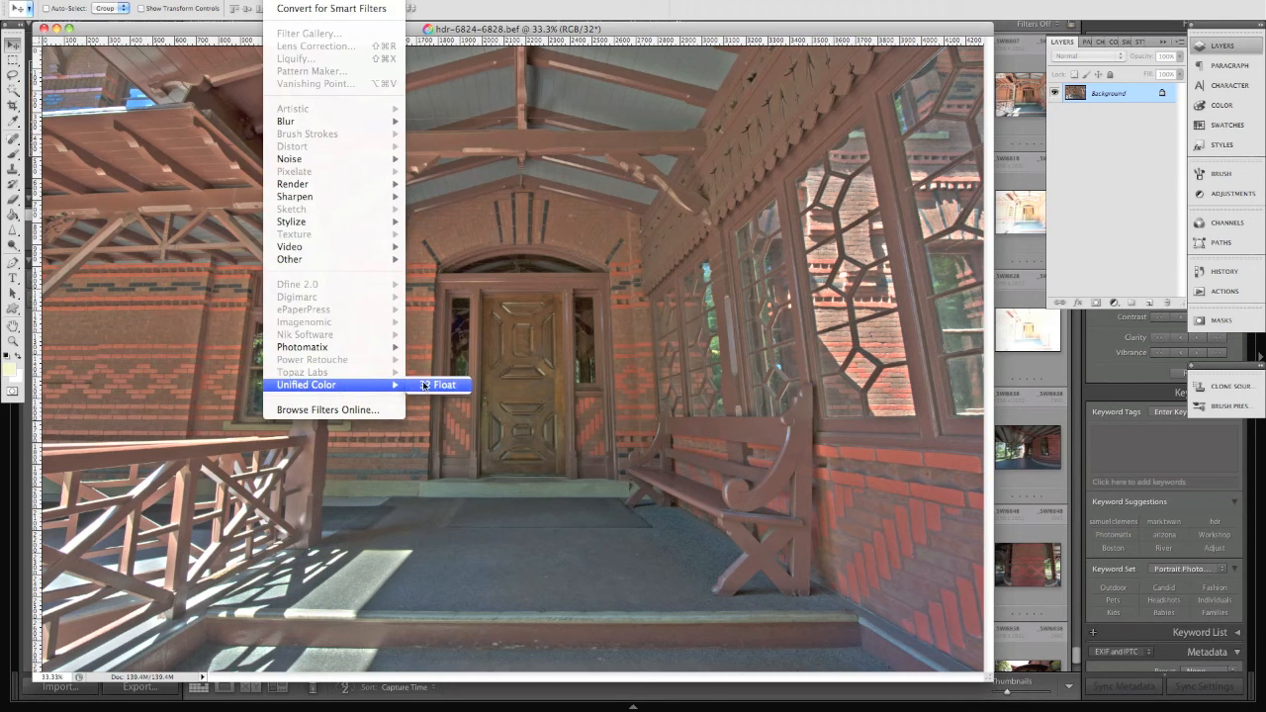
click(443, 383)
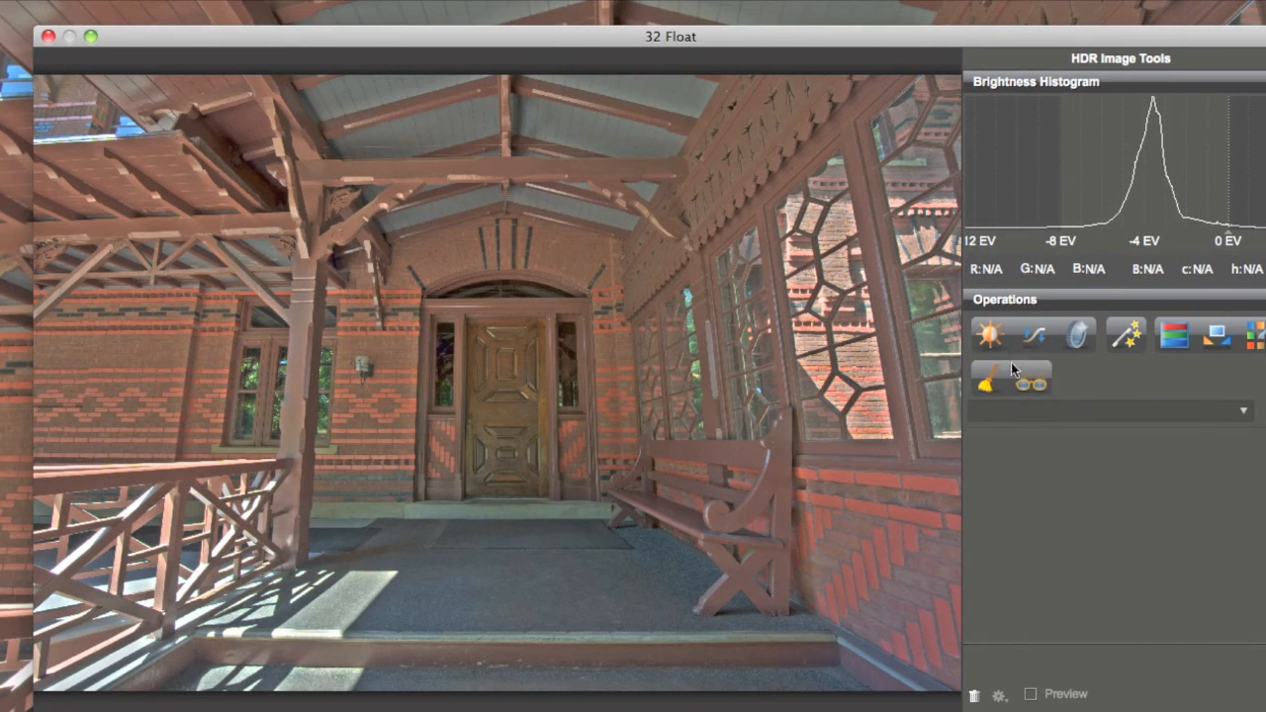
mouse_move(1224, 656)
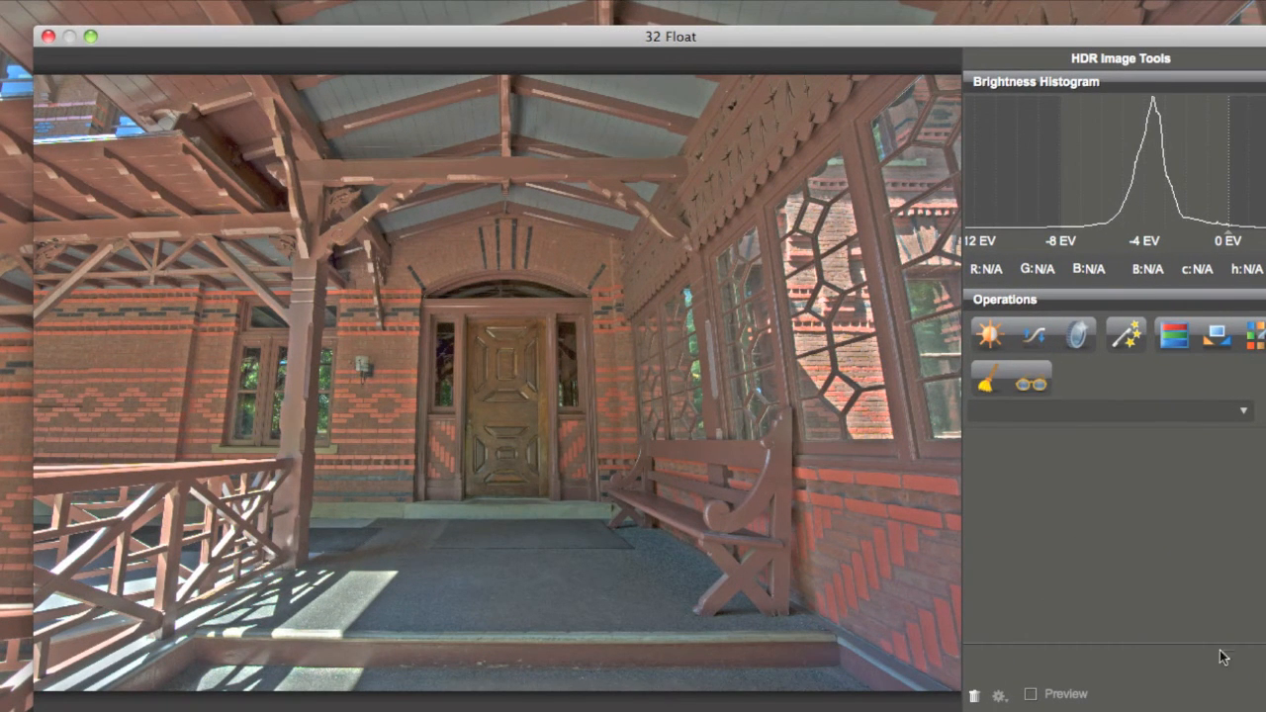